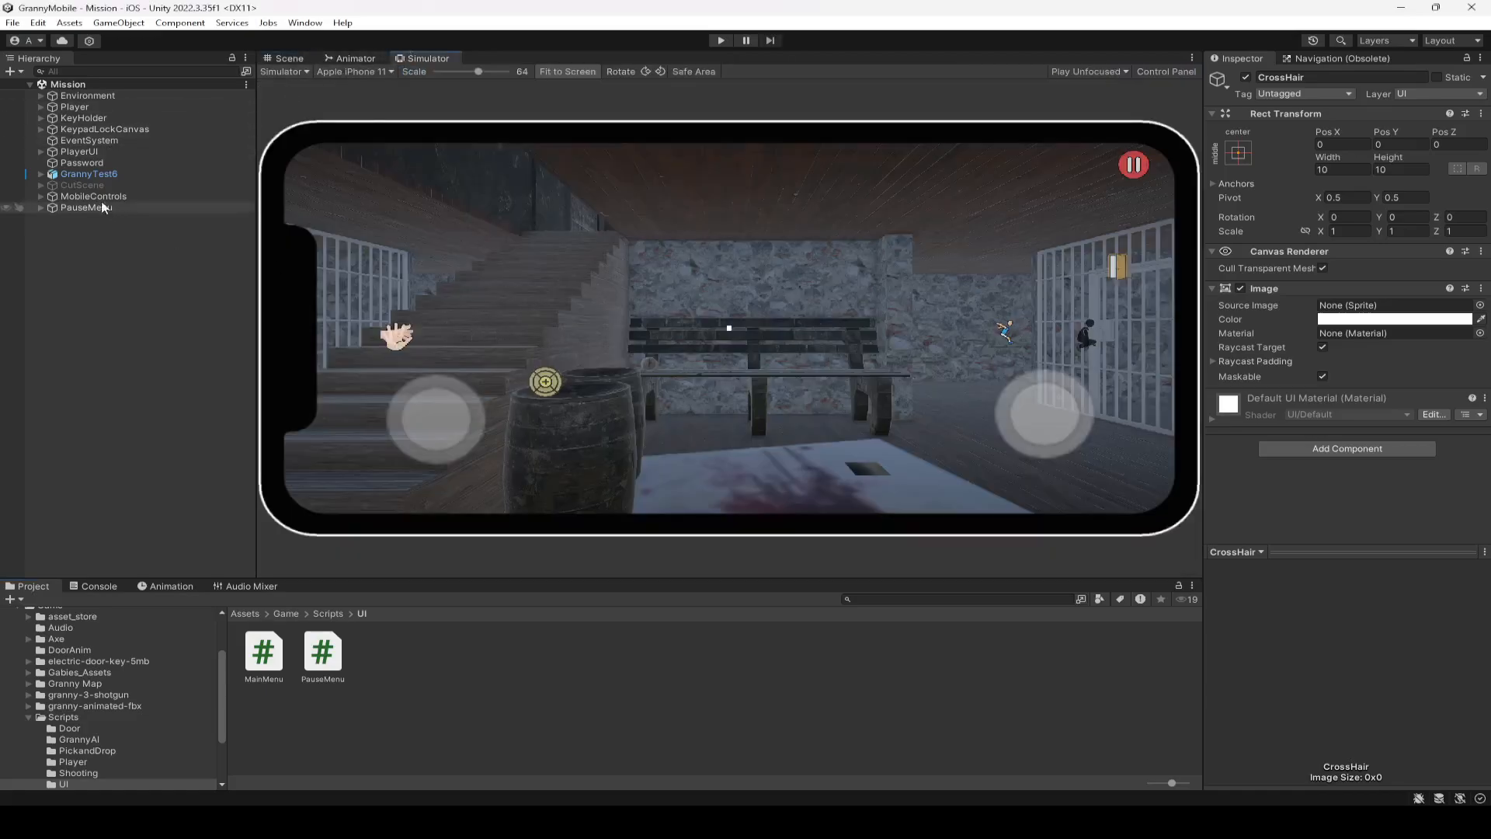
# Step: Browse PlayerUI, Password and DaysPanel, then select KeypadLockCanvas to view its Password Manager button slots
pyautogui.click(42, 151)
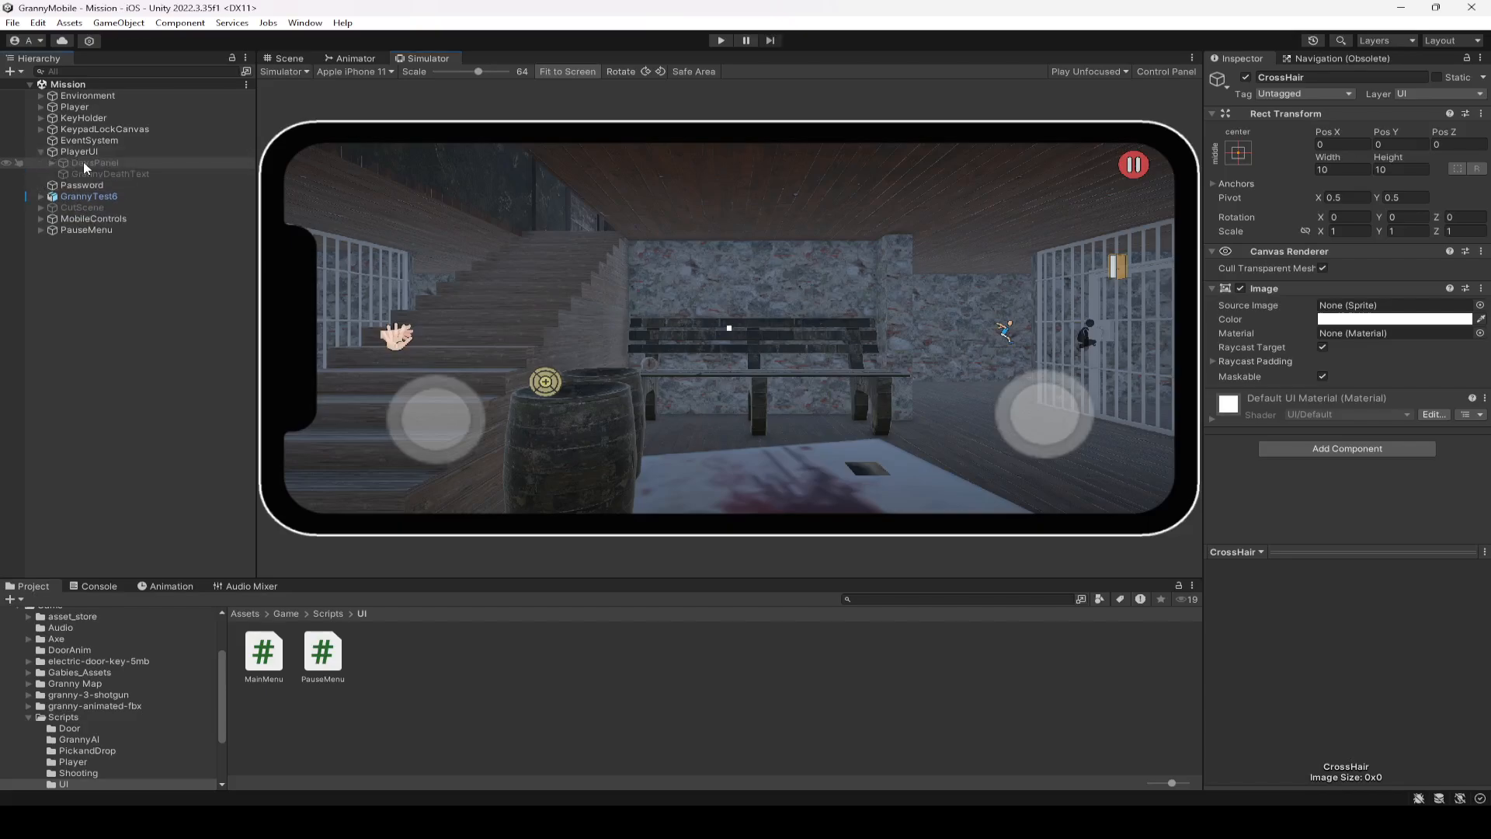
pyautogui.click(75, 152)
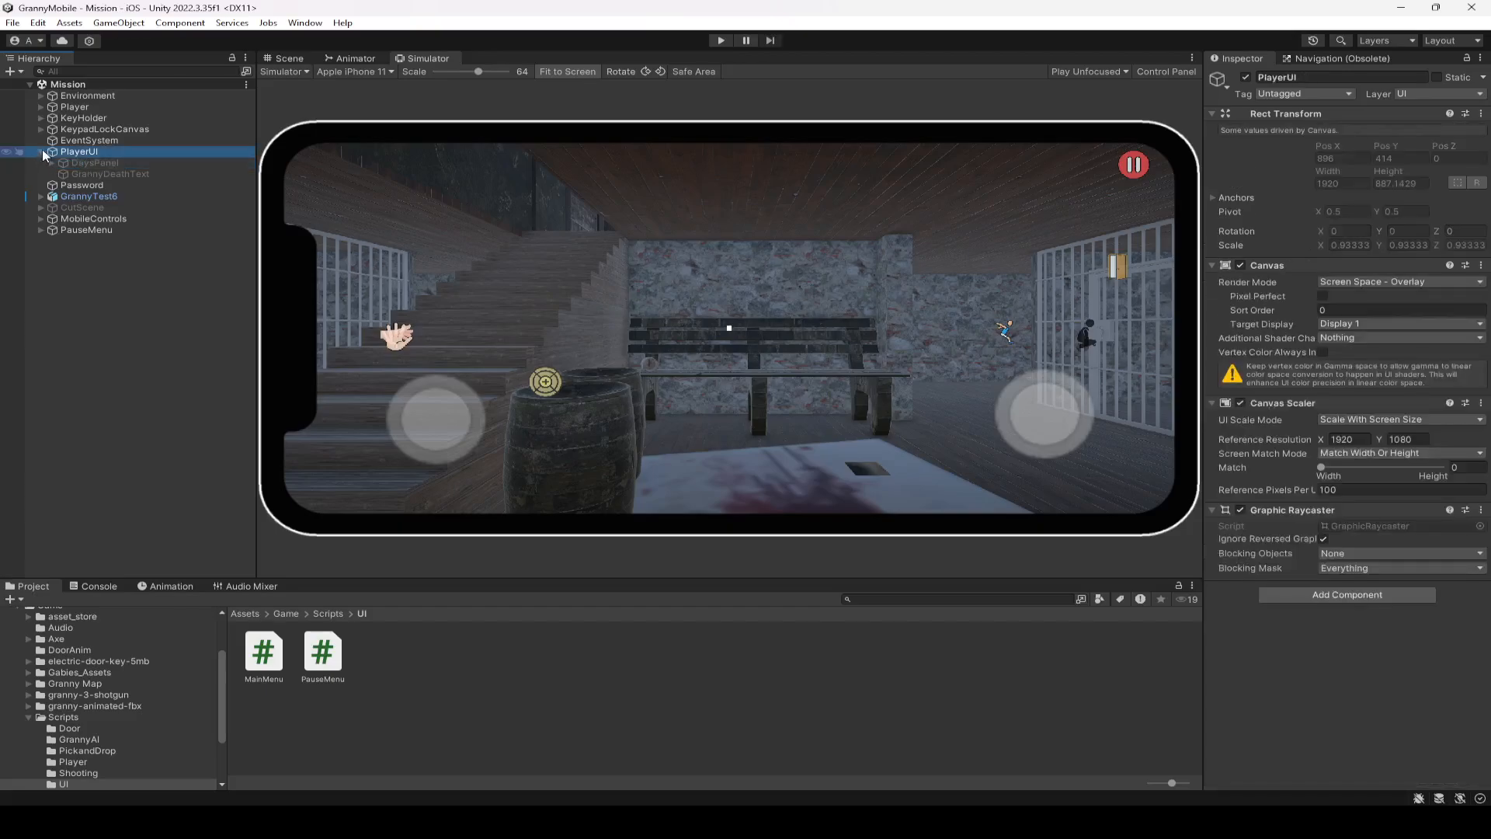
pyautogui.click(44, 152)
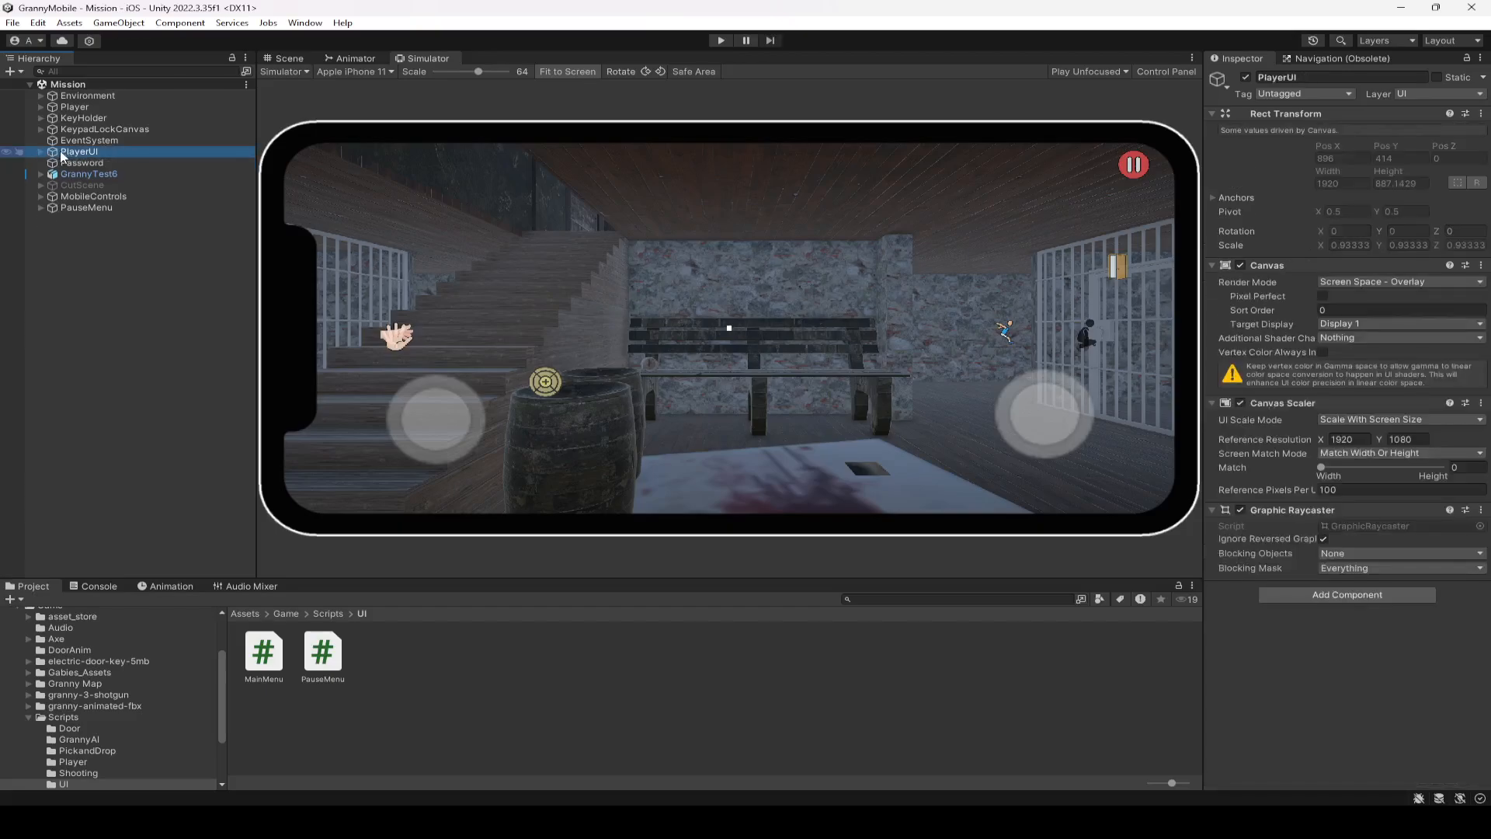
pyautogui.click(82, 163)
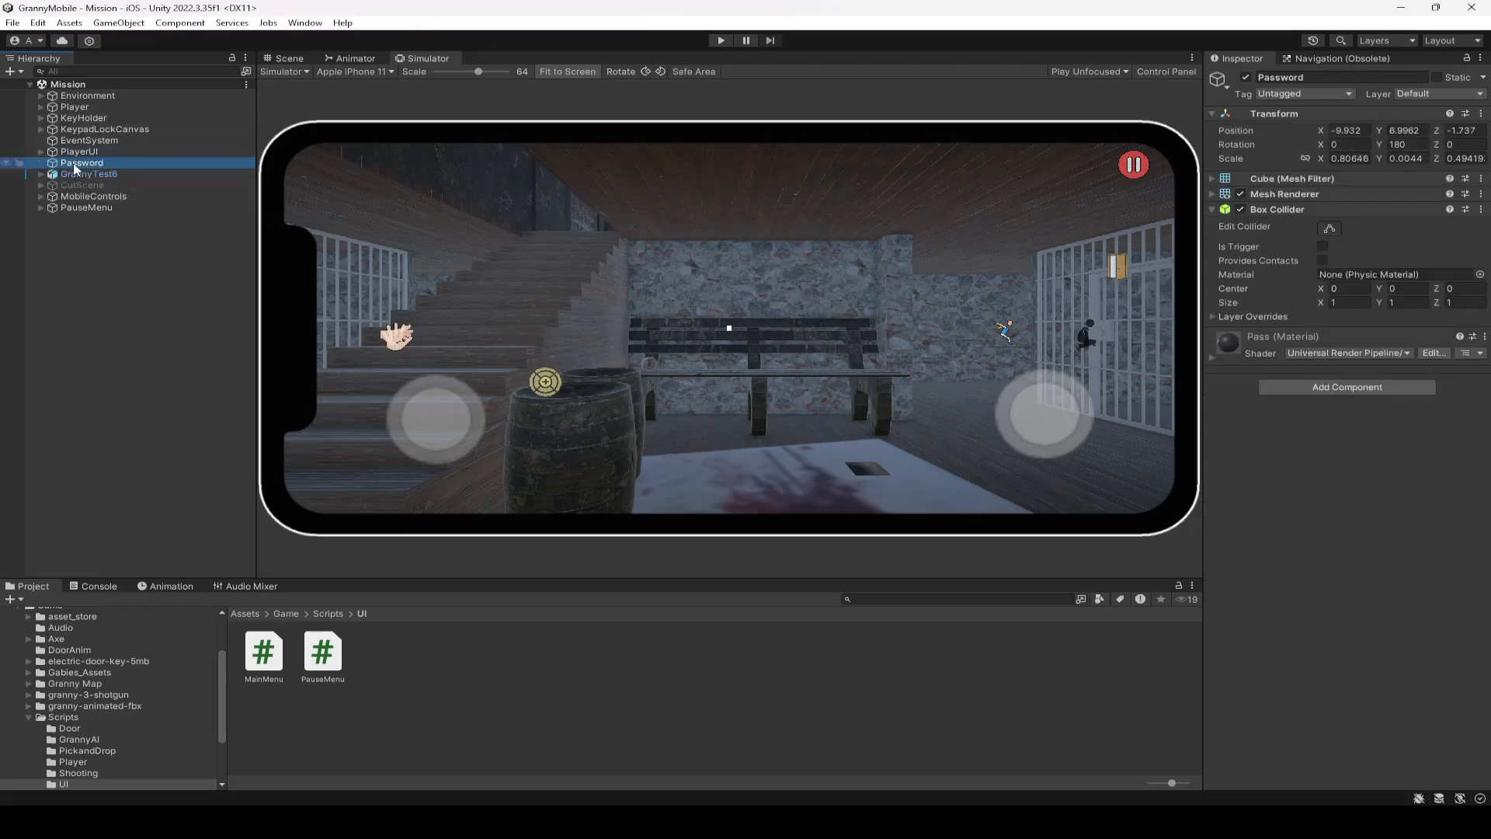
pyautogui.click(43, 95)
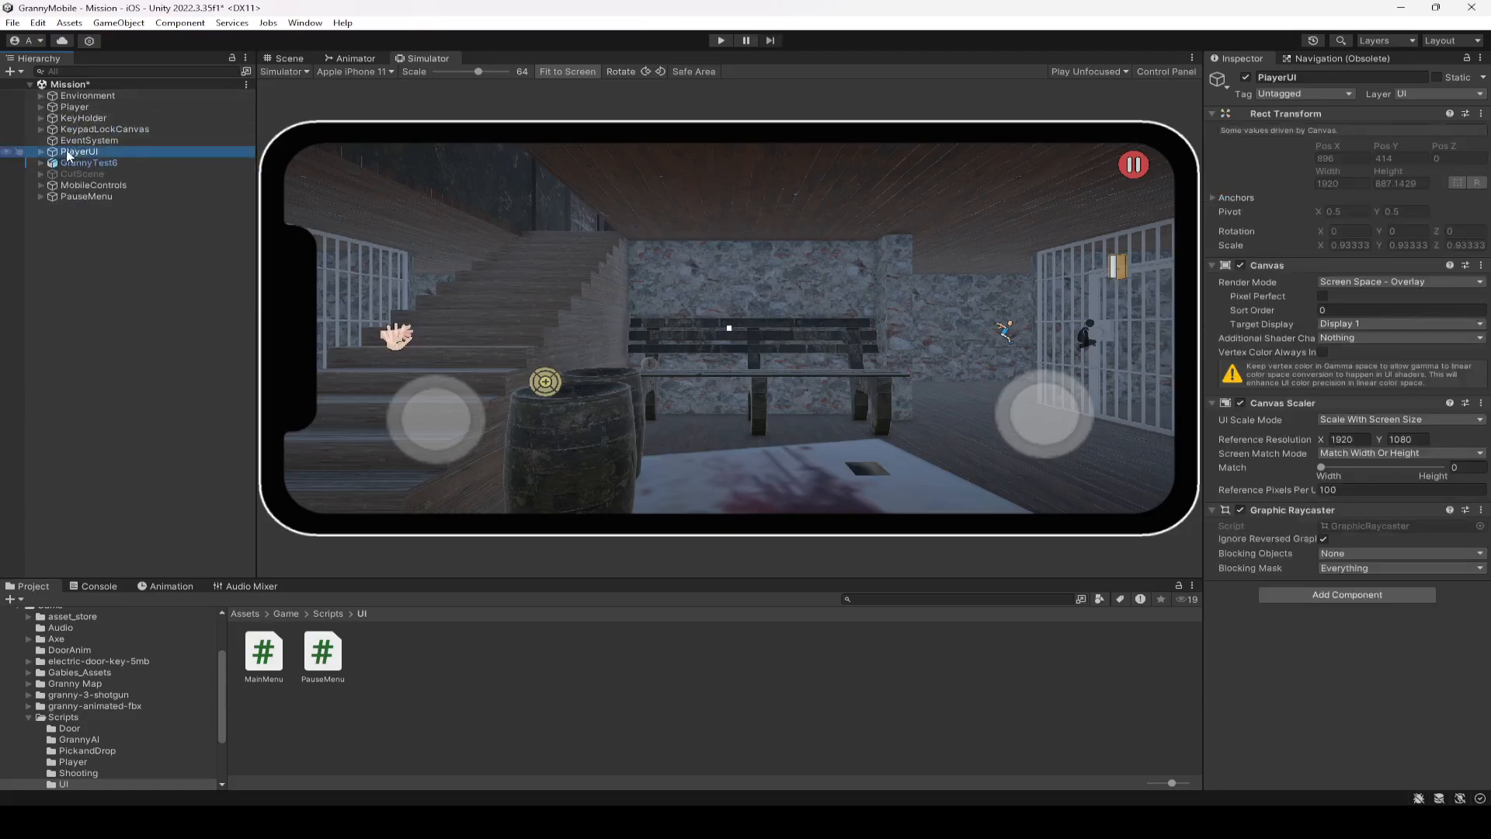
pyautogui.click(77, 140)
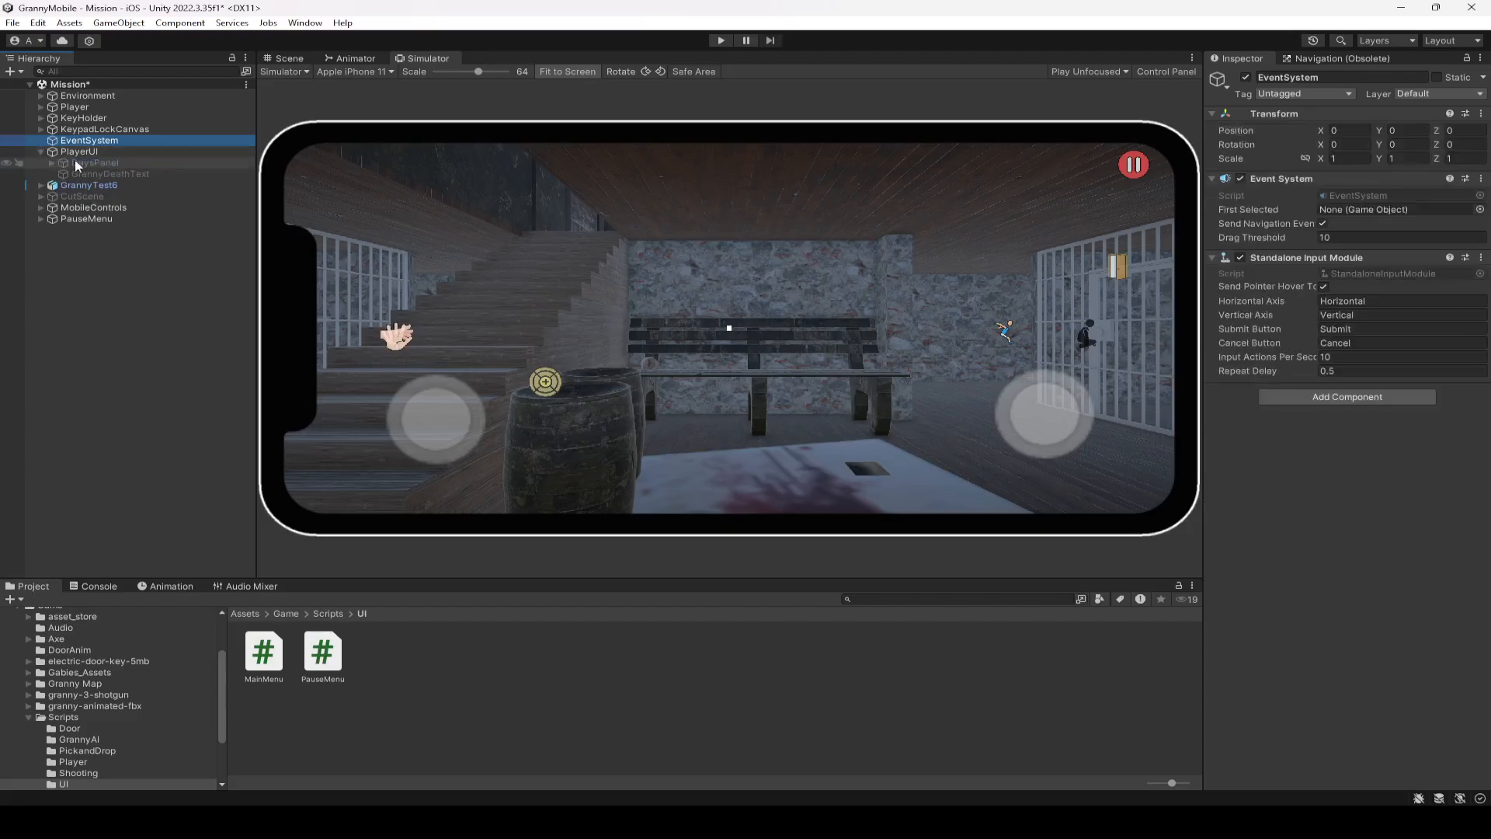
pyautogui.click(93, 163)
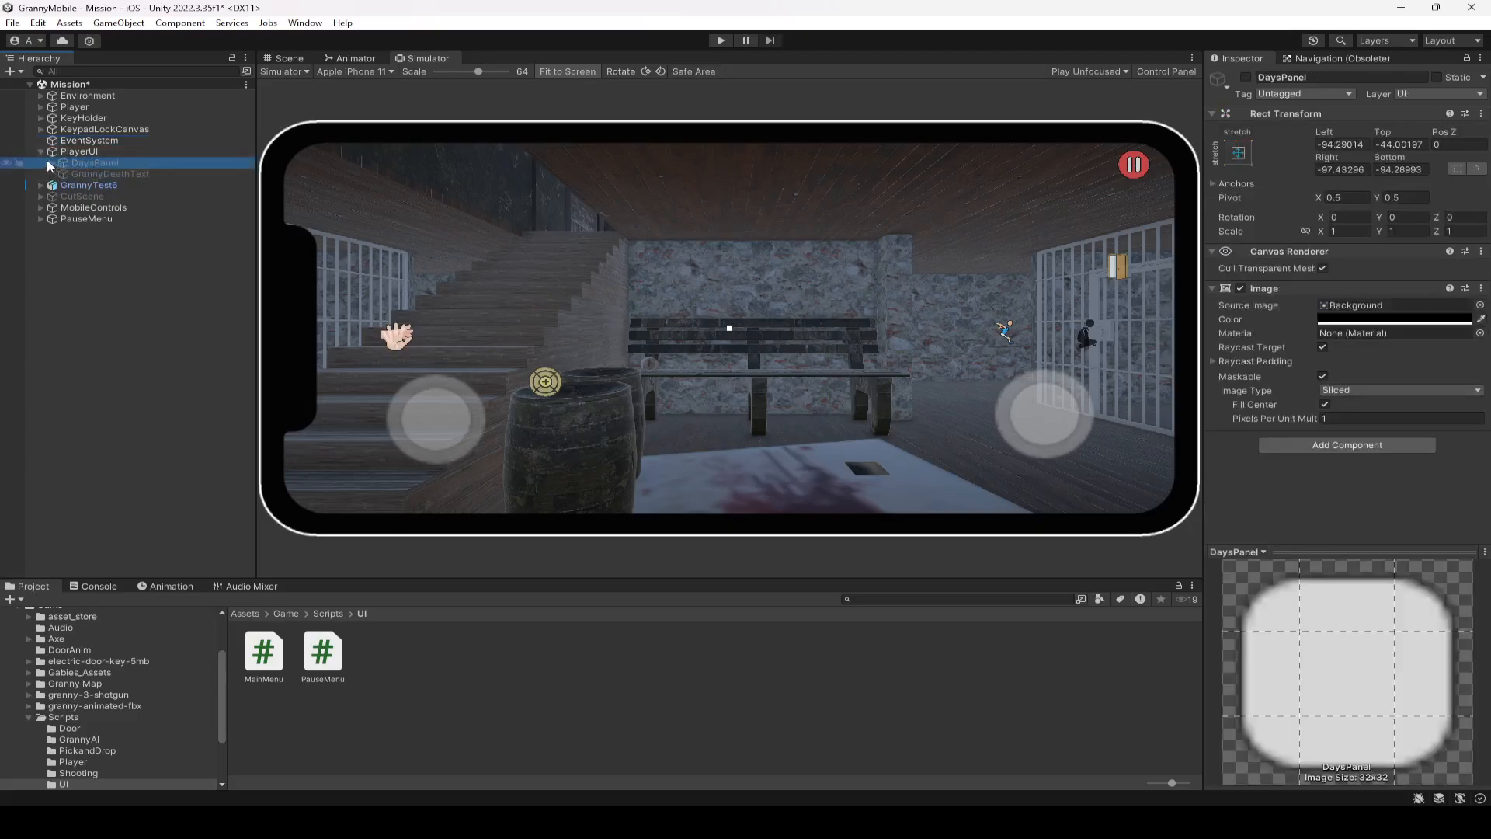
pyautogui.click(103, 129)
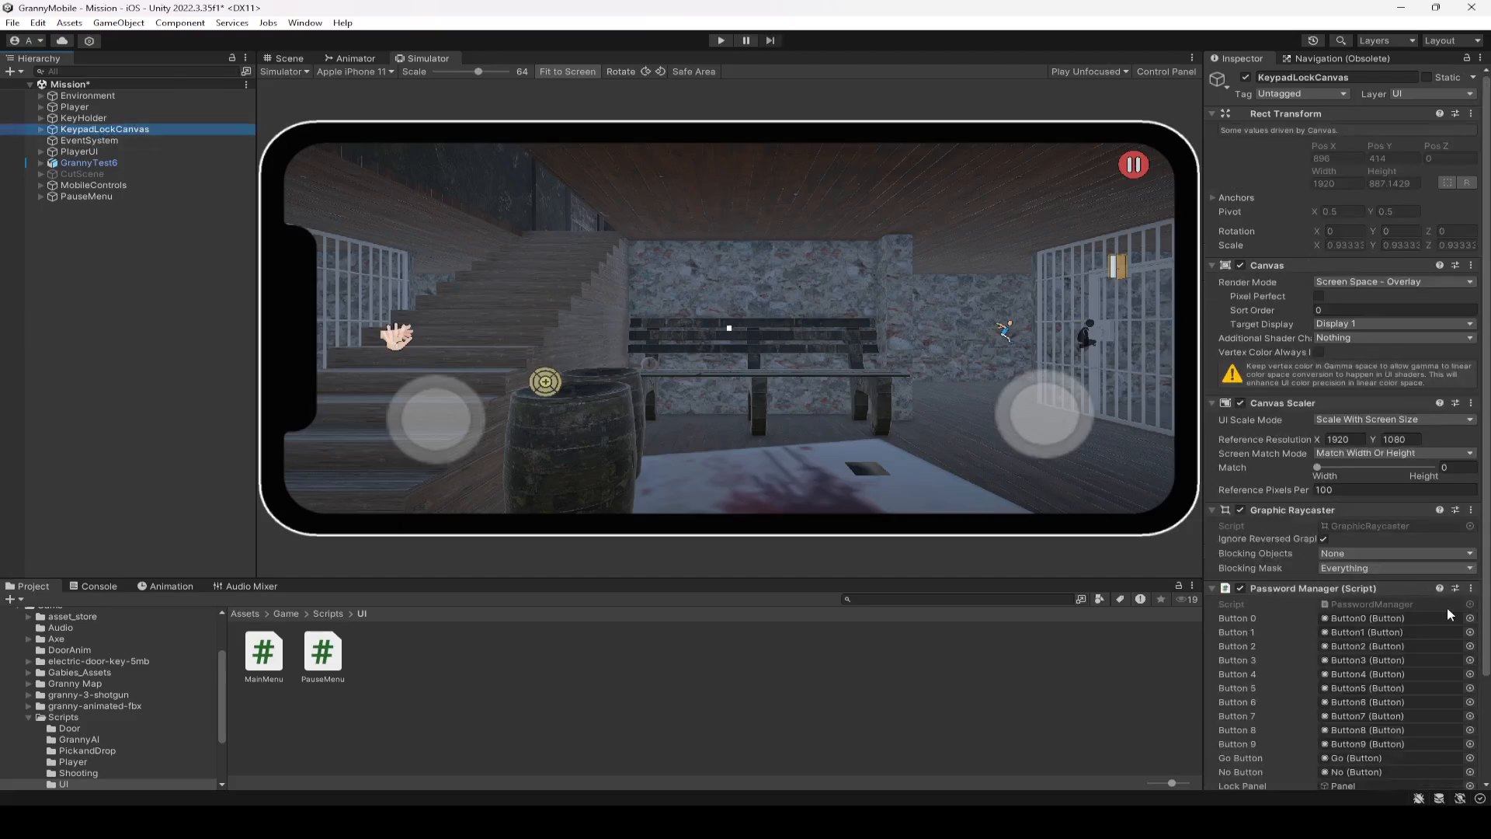
# Step: Declare 'public Button activateLockButton;' below the AudioSource field in PasswordManager.cs
pyautogui.scroll(-3)
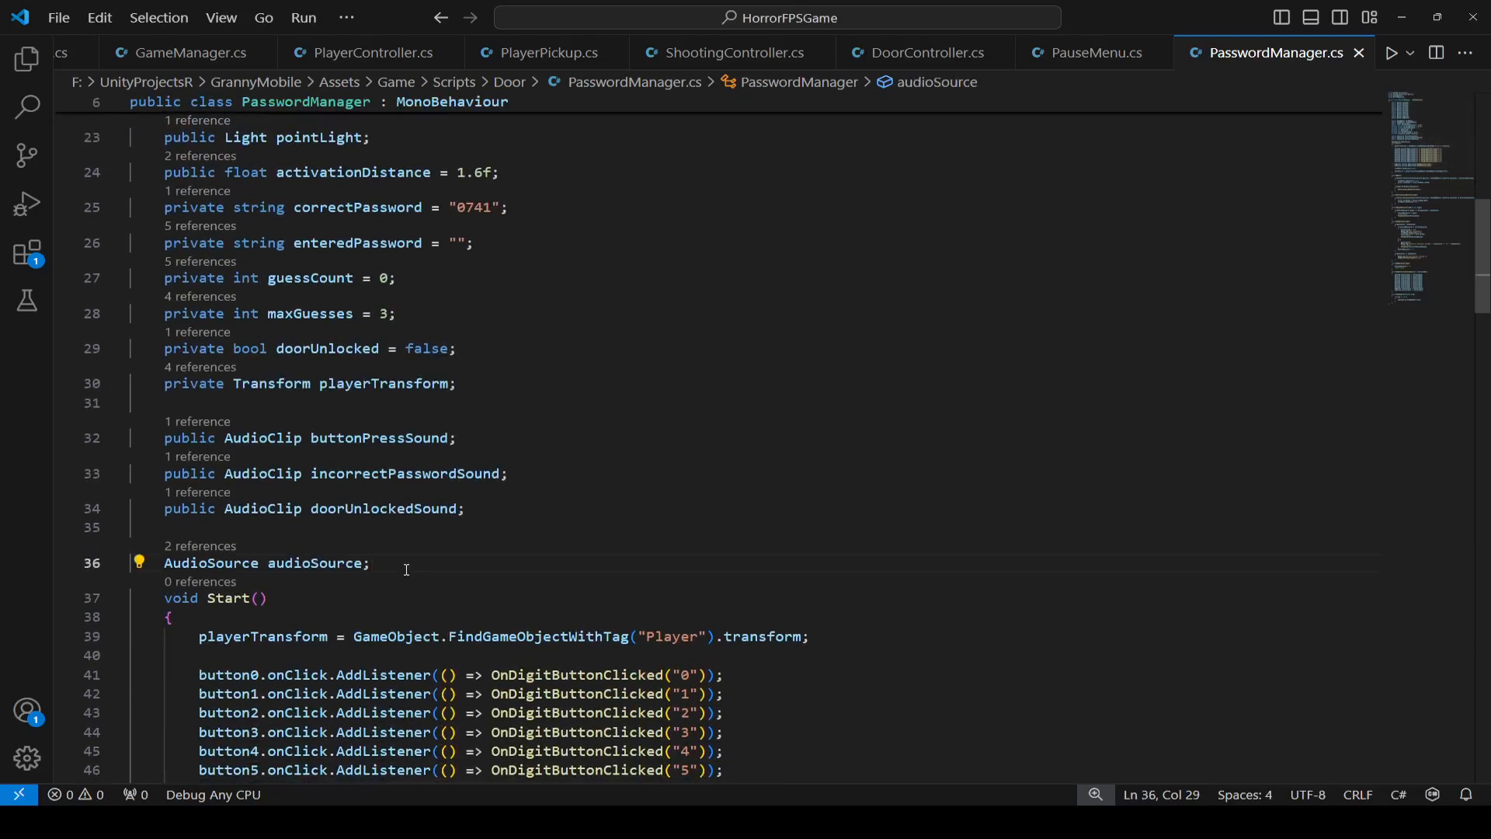
pyautogui.write('public Button a')
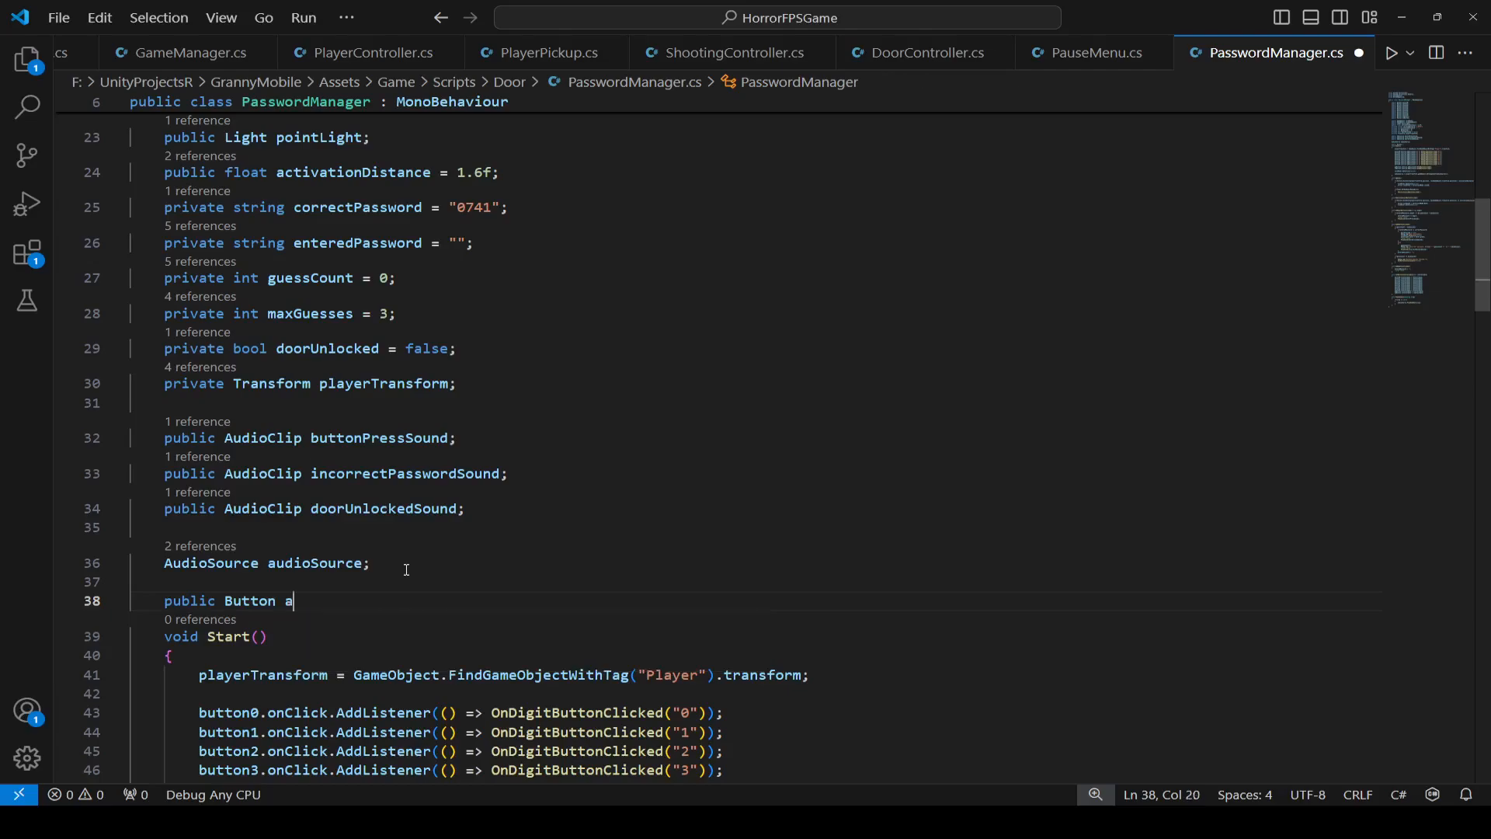
pyautogui.write('ctivate')
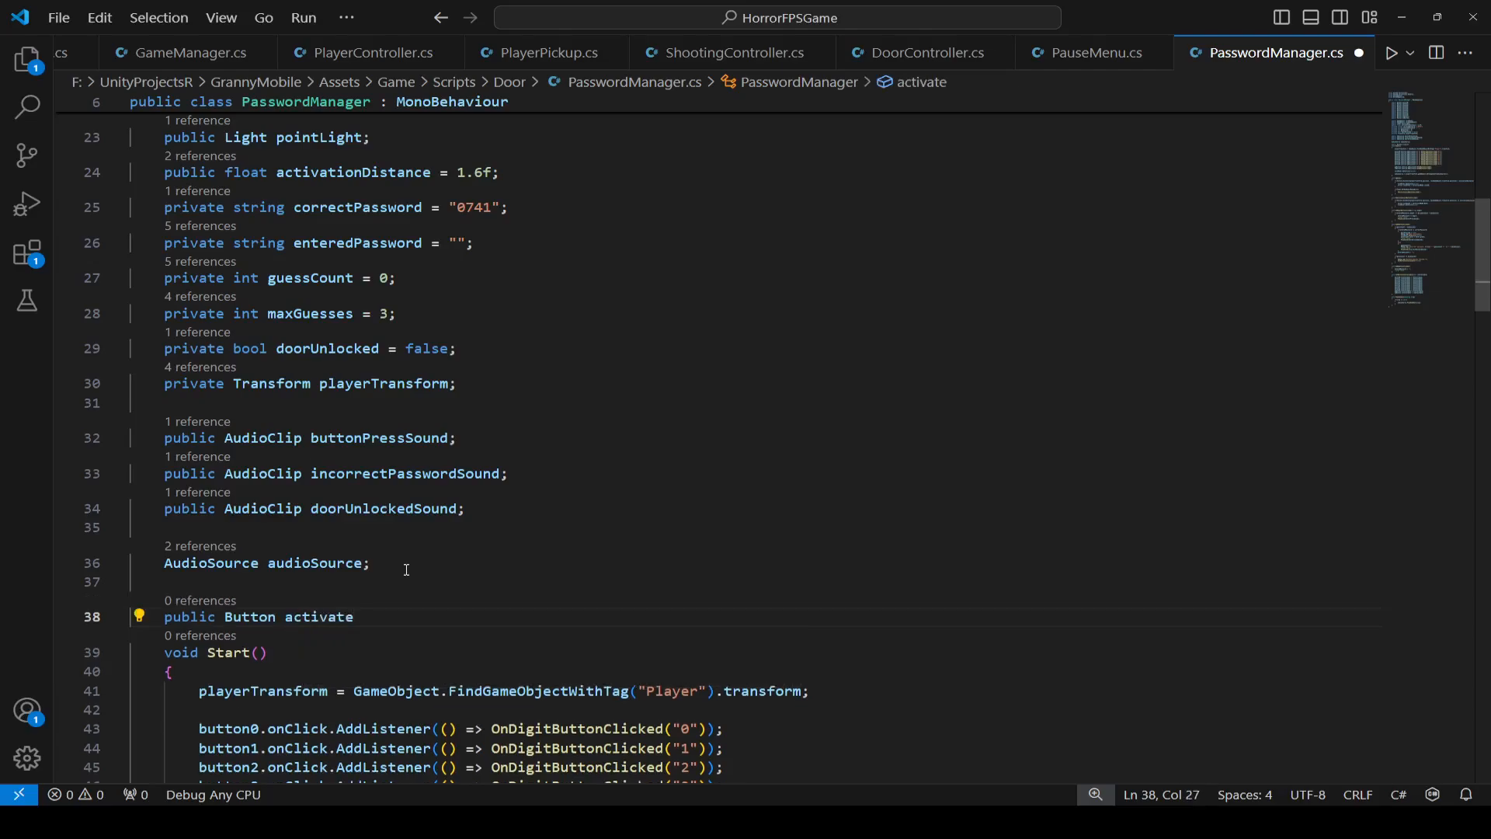
pyautogui.write('LockBut')
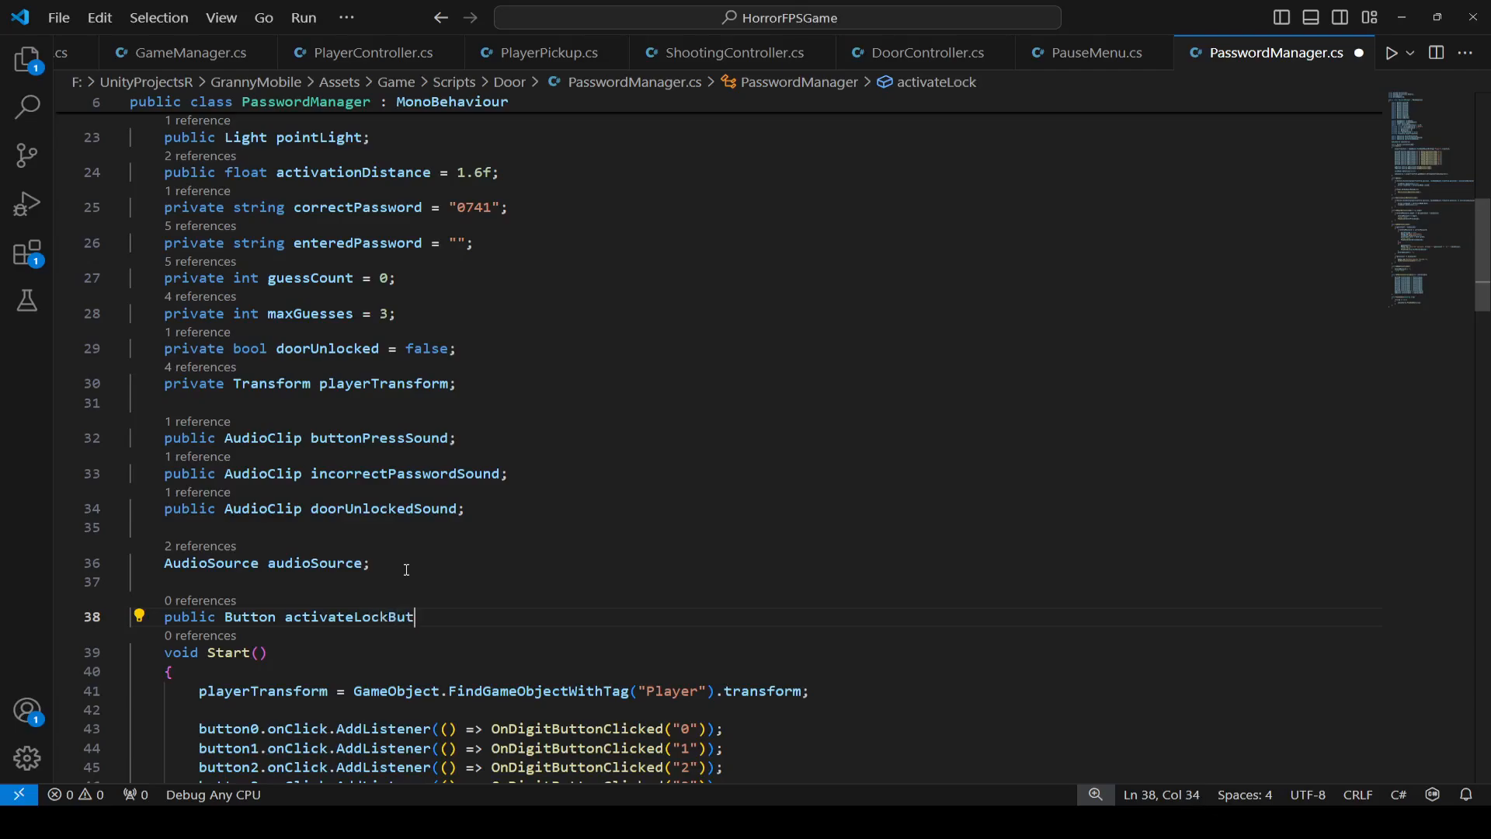
pyautogui.write('ton;')
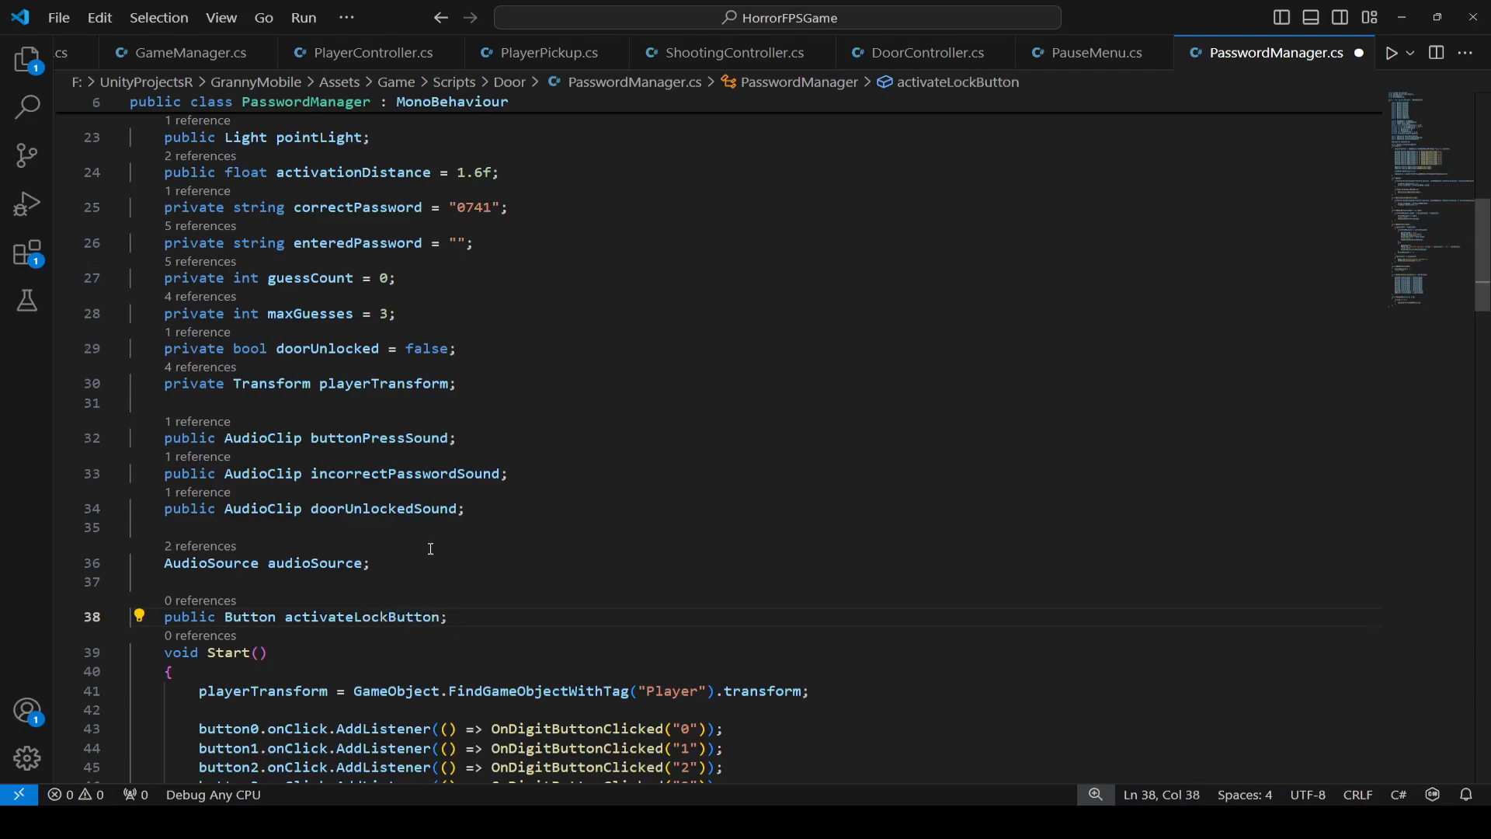
pyautogui.scroll(-3)
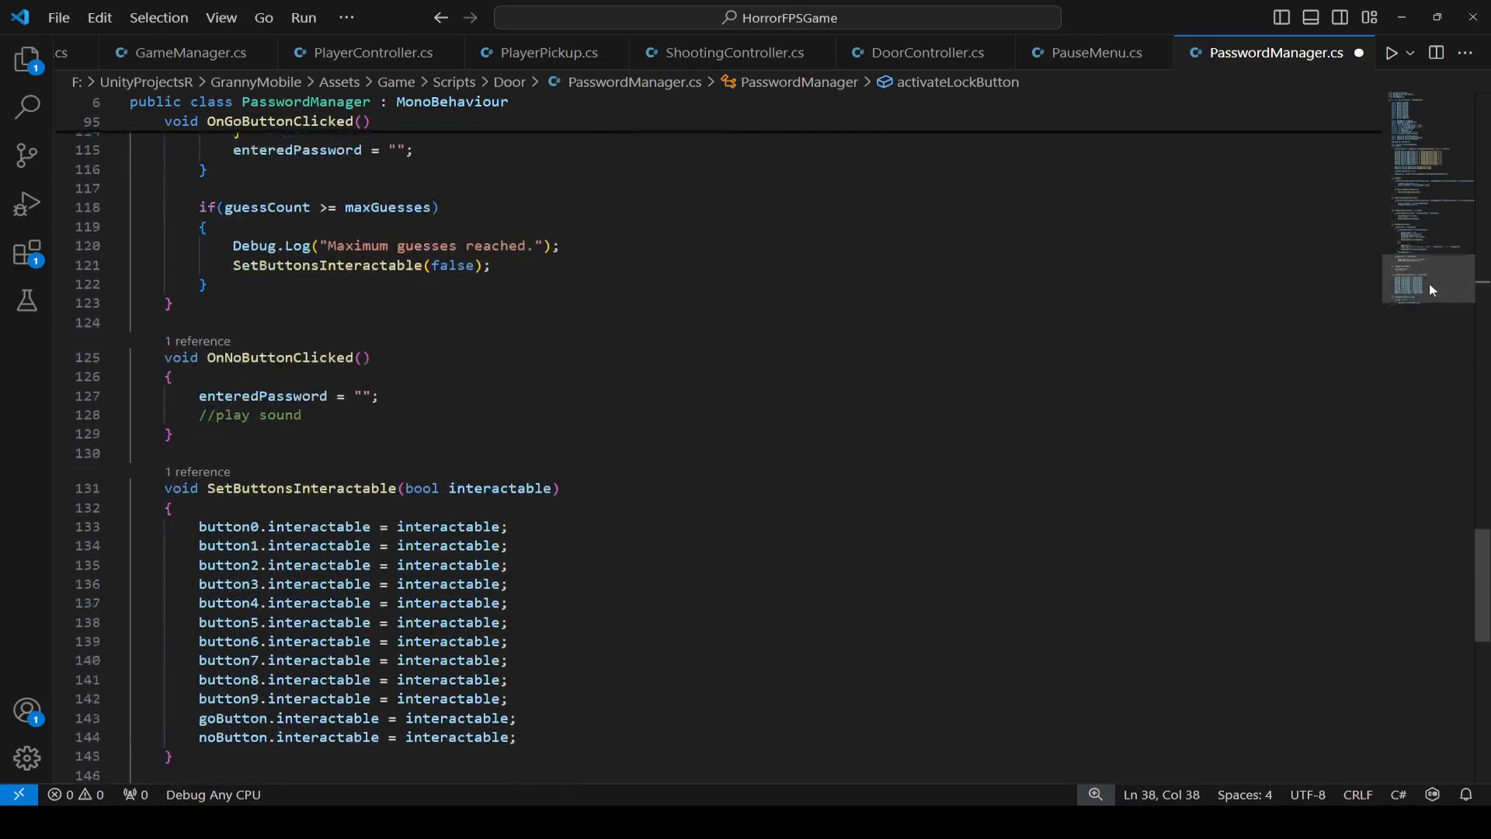
pyautogui.scroll(-3)
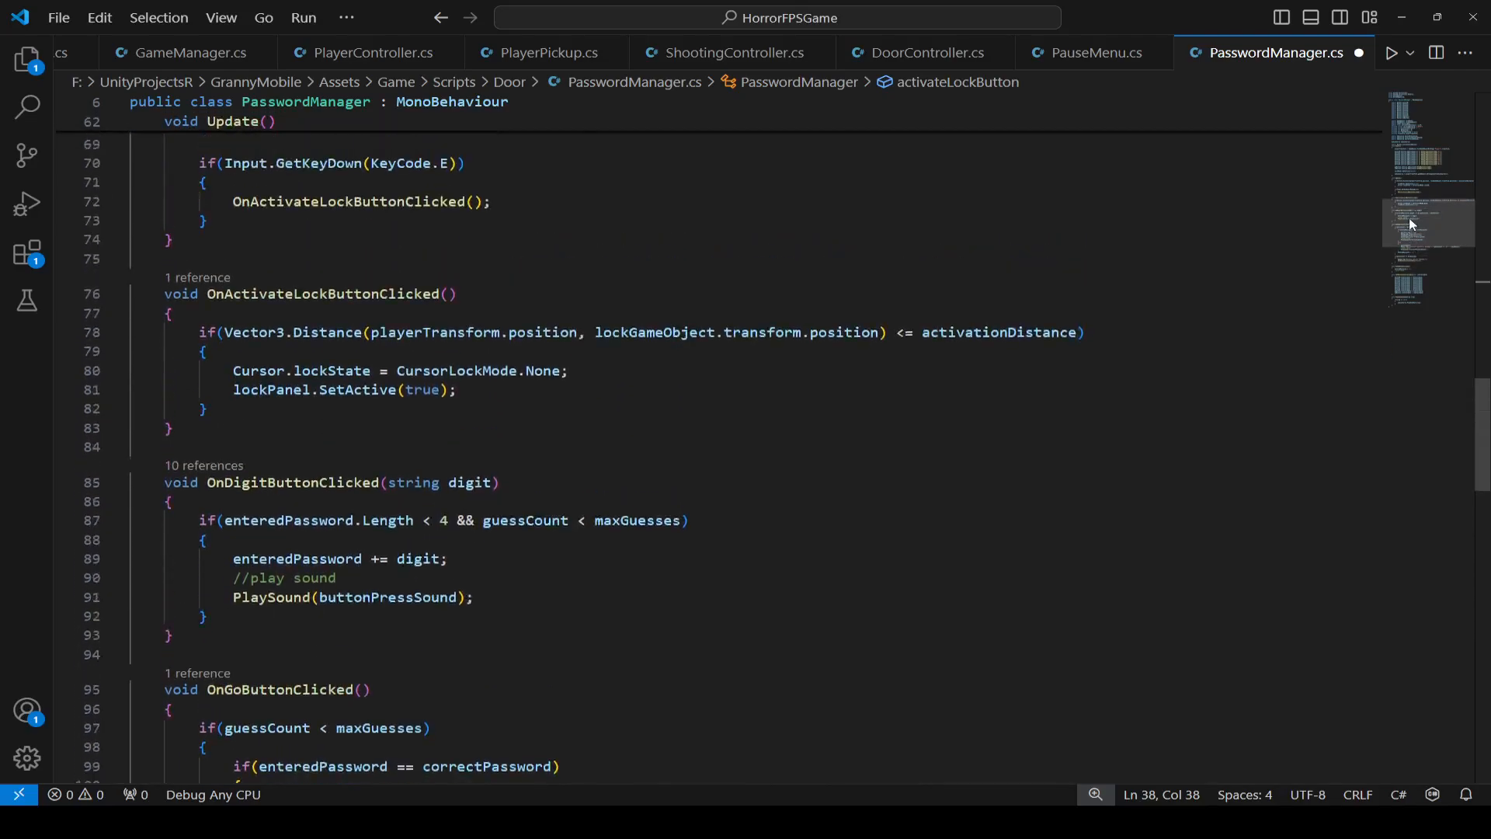
pyautogui.doubleClick(321, 341)
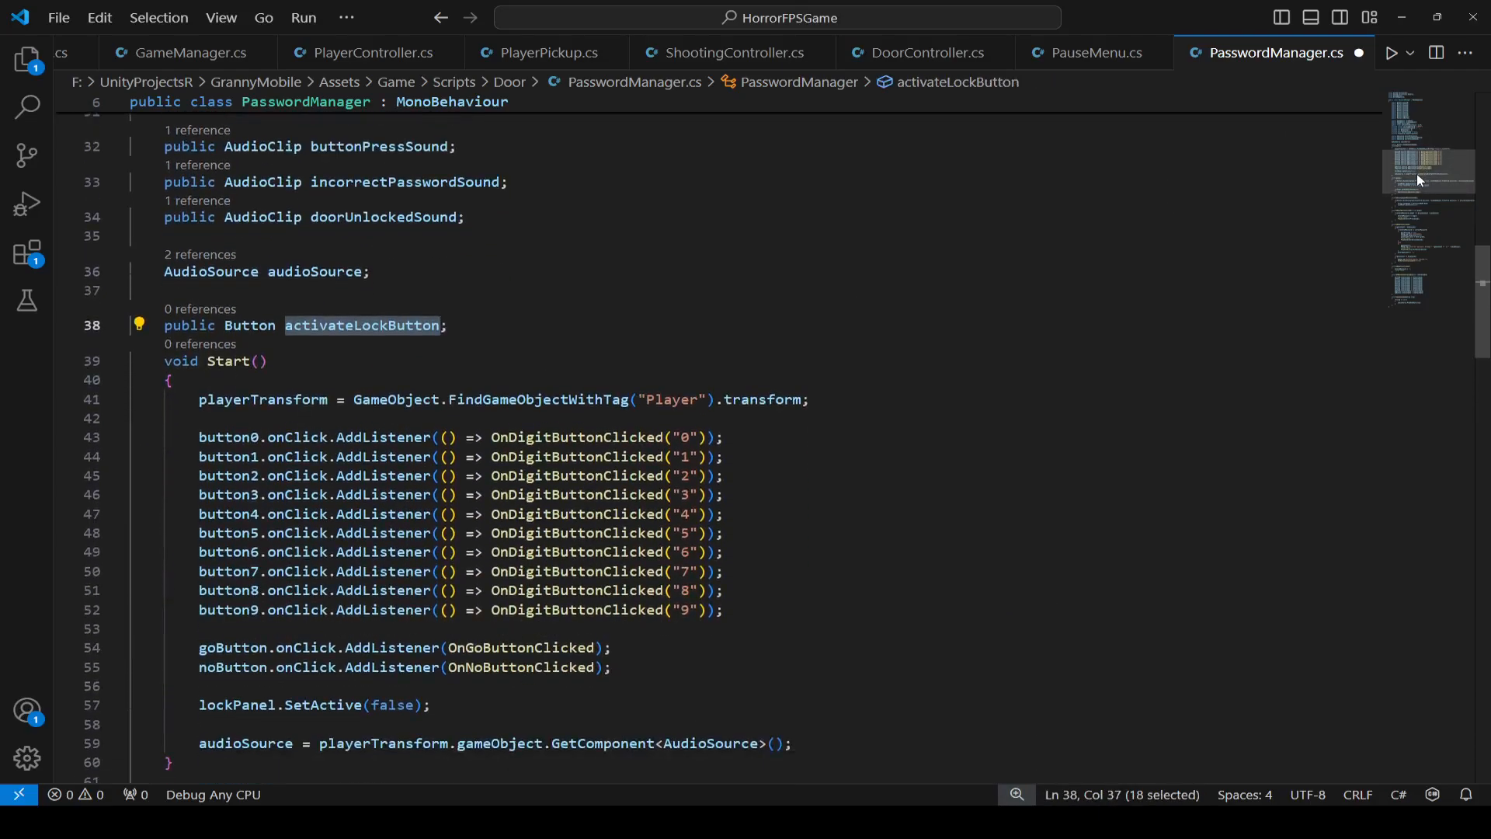
pyautogui.scroll(-3)
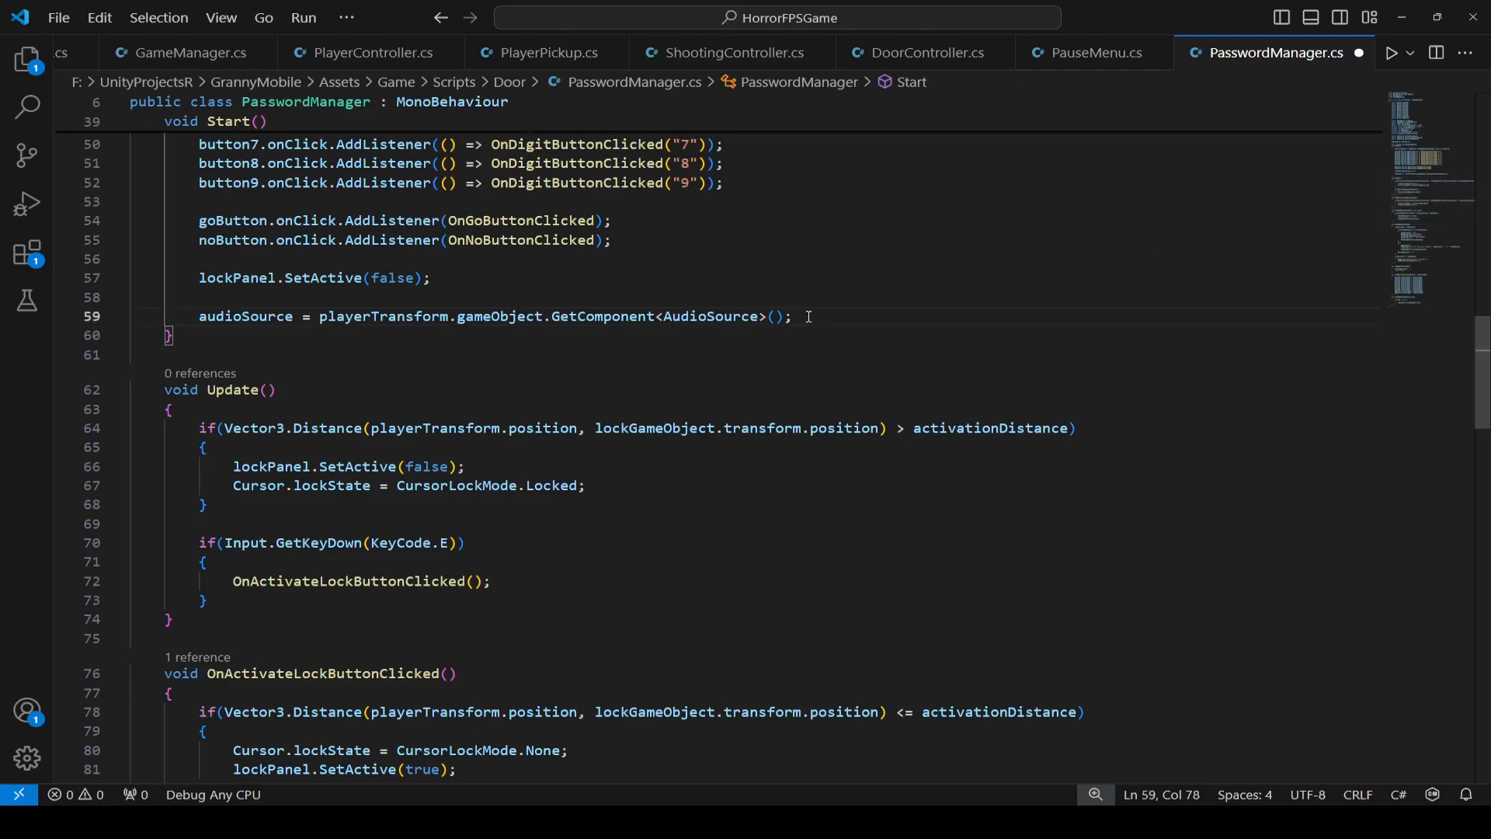
pyautogui.moveTo(655, 231)
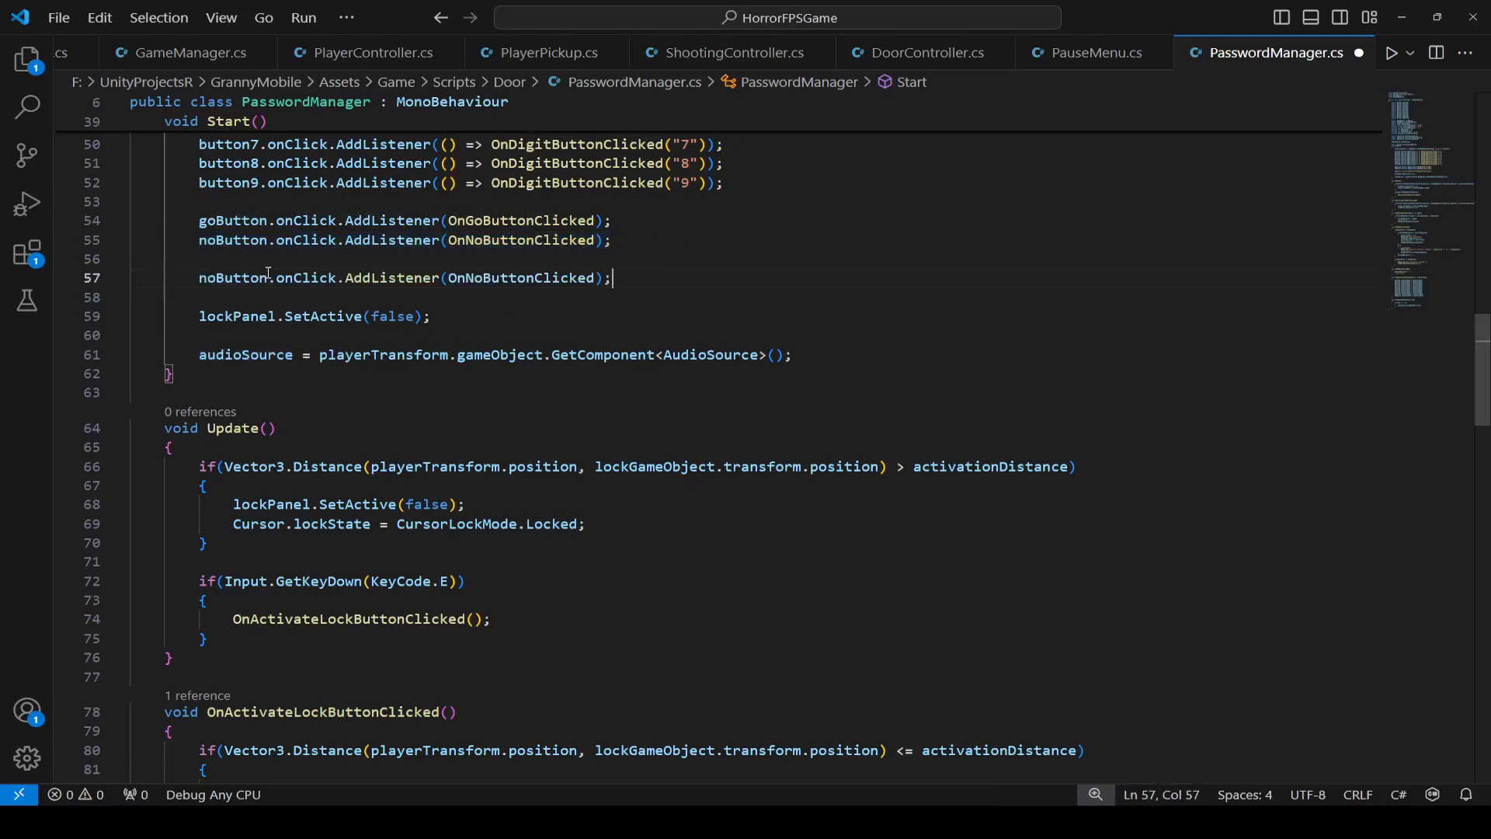
# Step: Rewrite line 57 so activateLockButton's click listener calls OnActivateLockButtonClicked
pyautogui.doubleClick(233, 277)
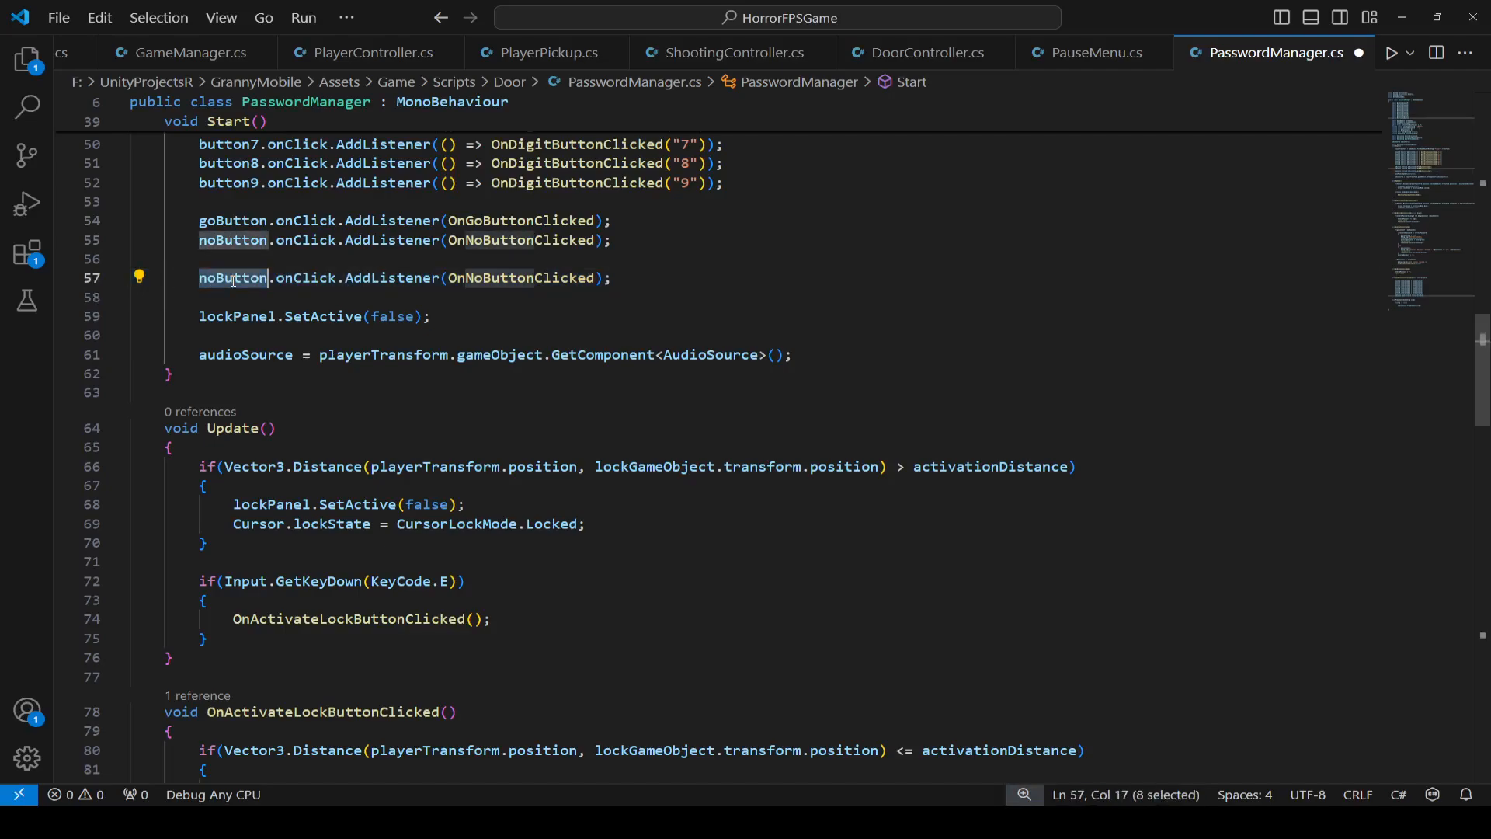
pyautogui.write('activateLockButton')
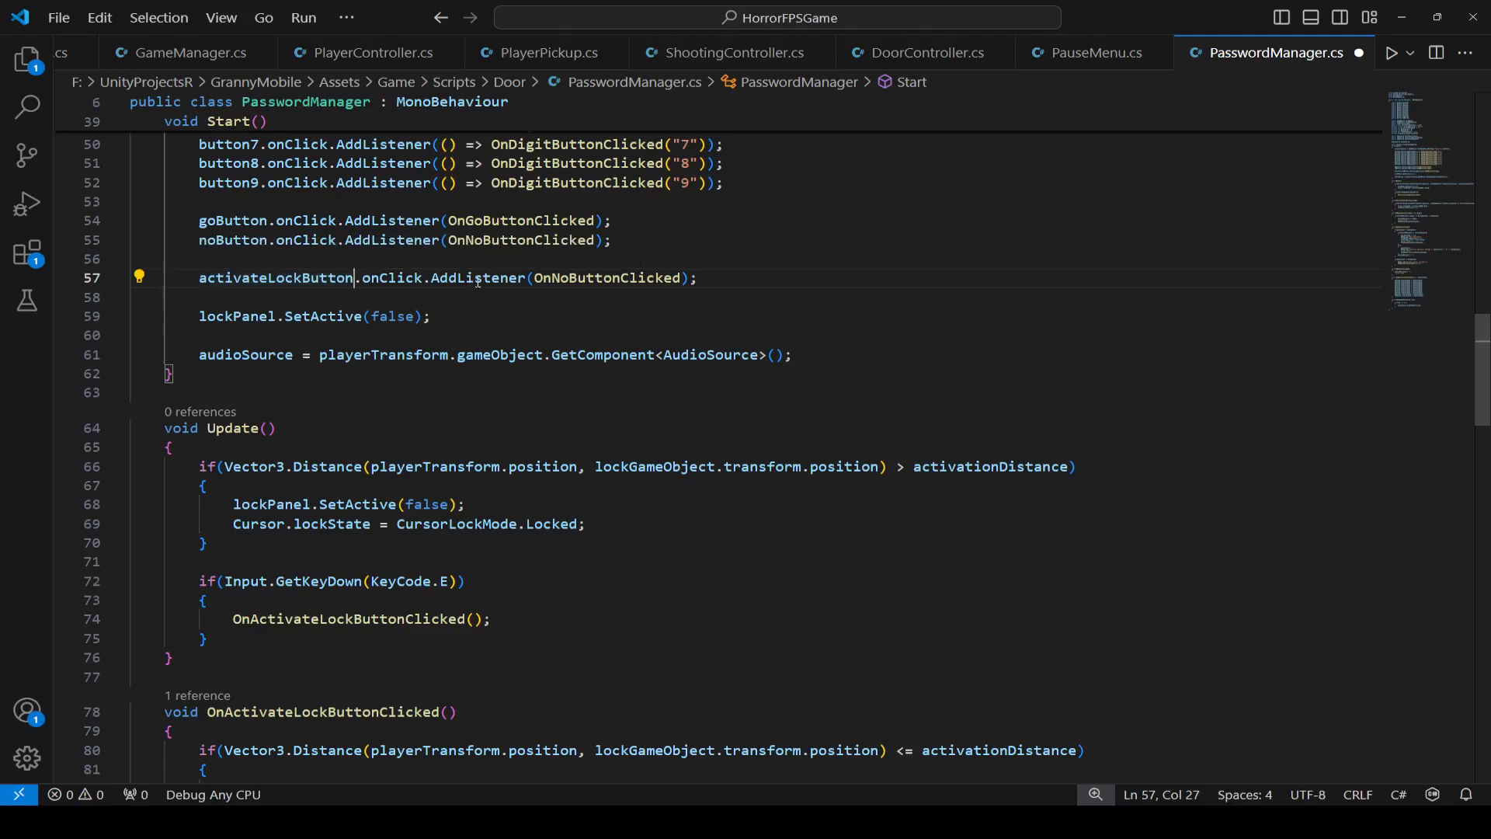
pyautogui.doubleClick(607, 278)
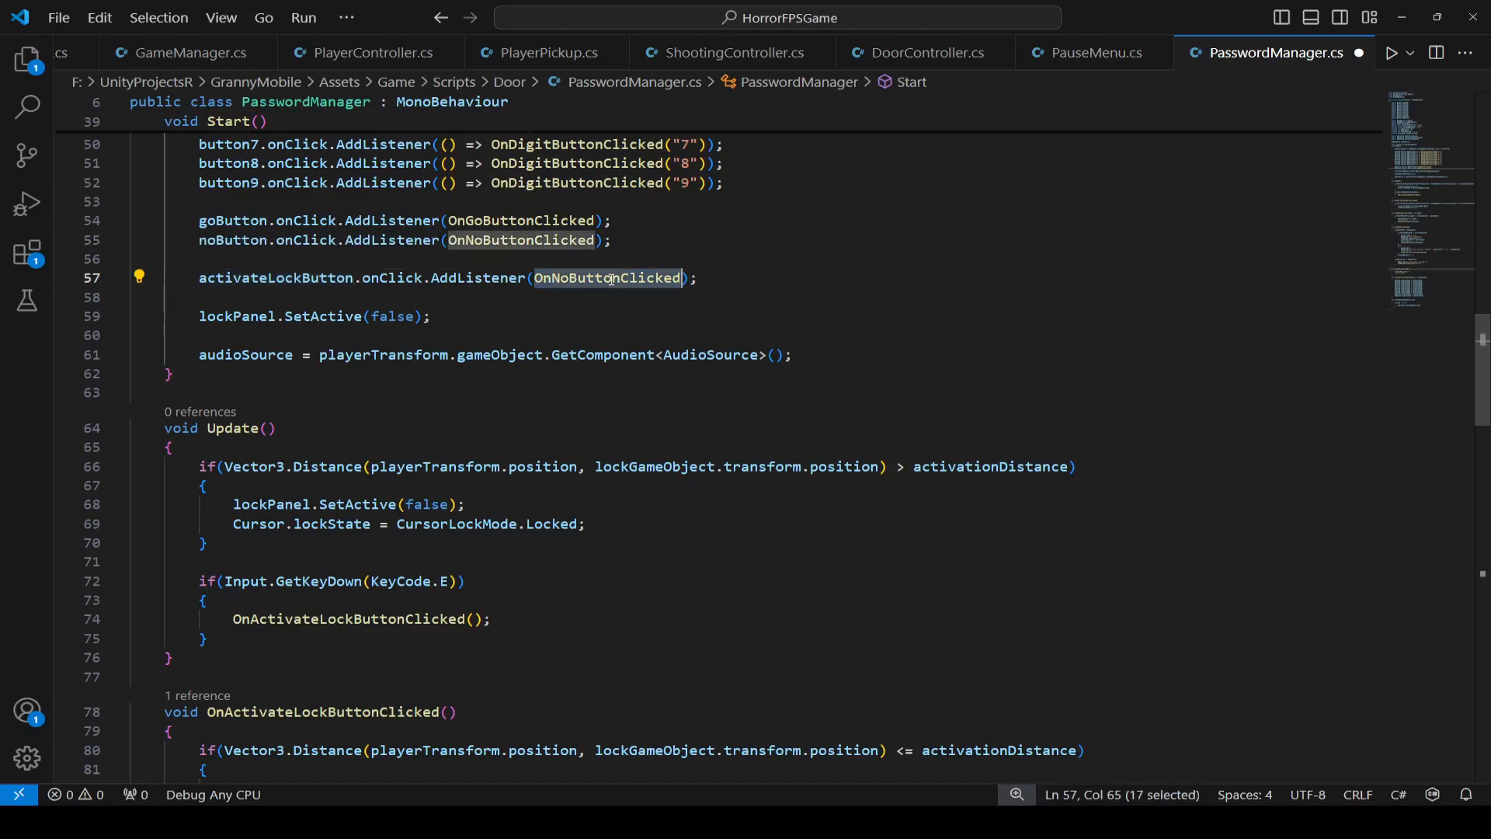
pyautogui.write('OnActivateLockButtonClicked')
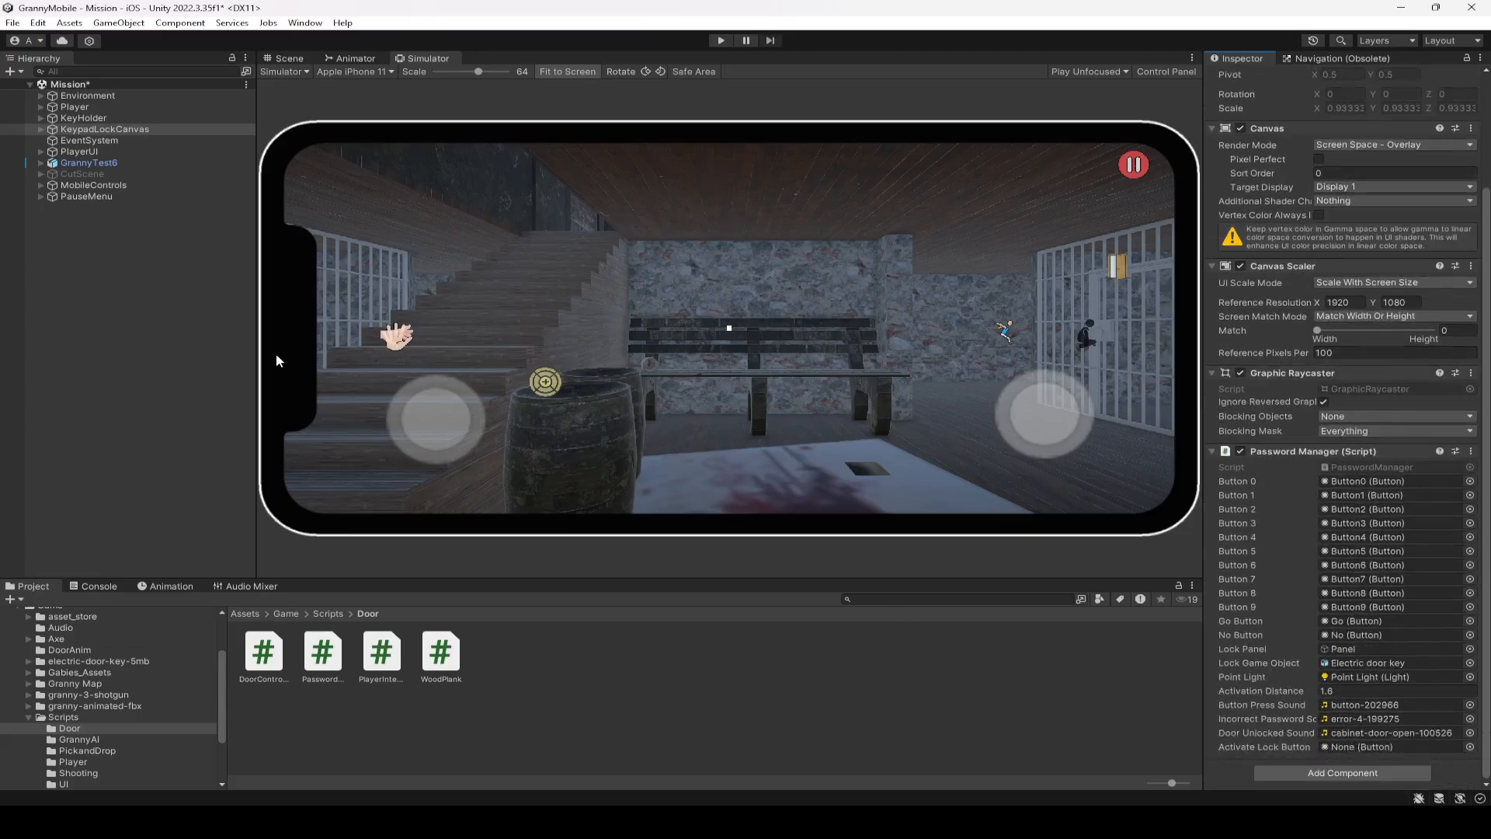
# Step: Expand PauseMenu and MobileControls in the Hierarchy and select the Pickup control
pyautogui.click(41, 195)
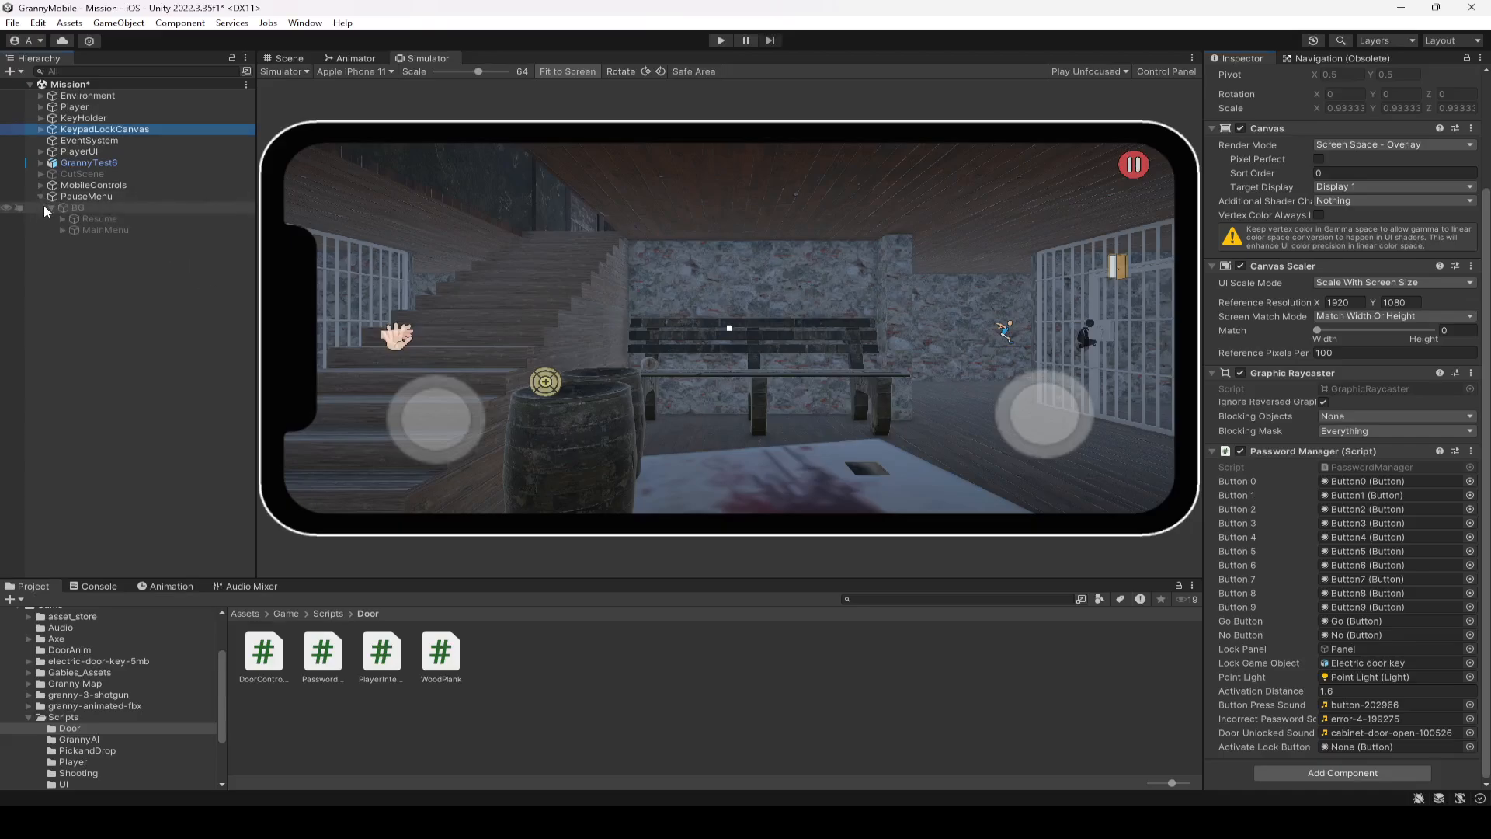
pyautogui.click(44, 185)
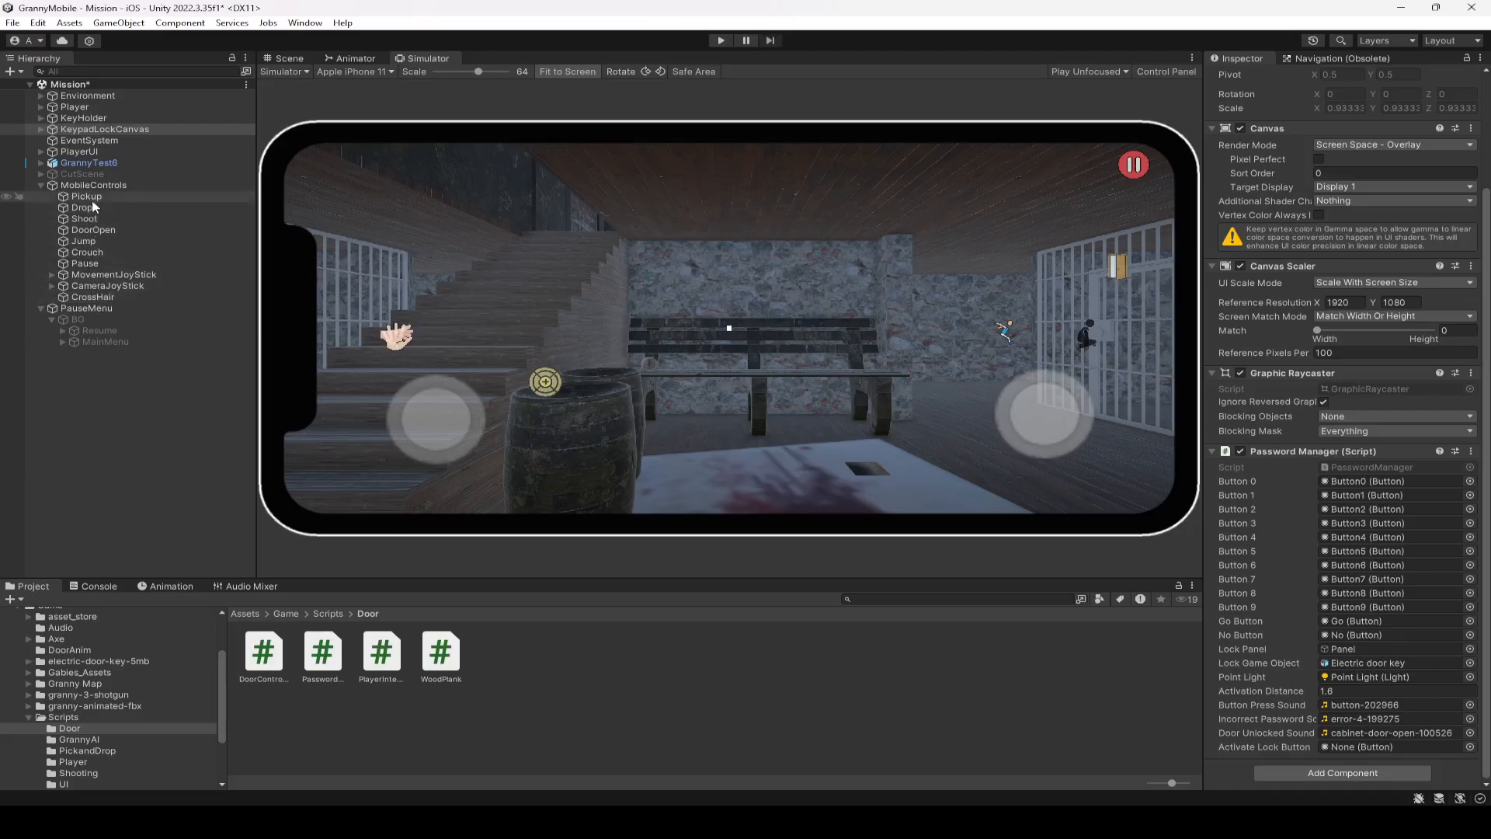
pyautogui.click(108, 129)
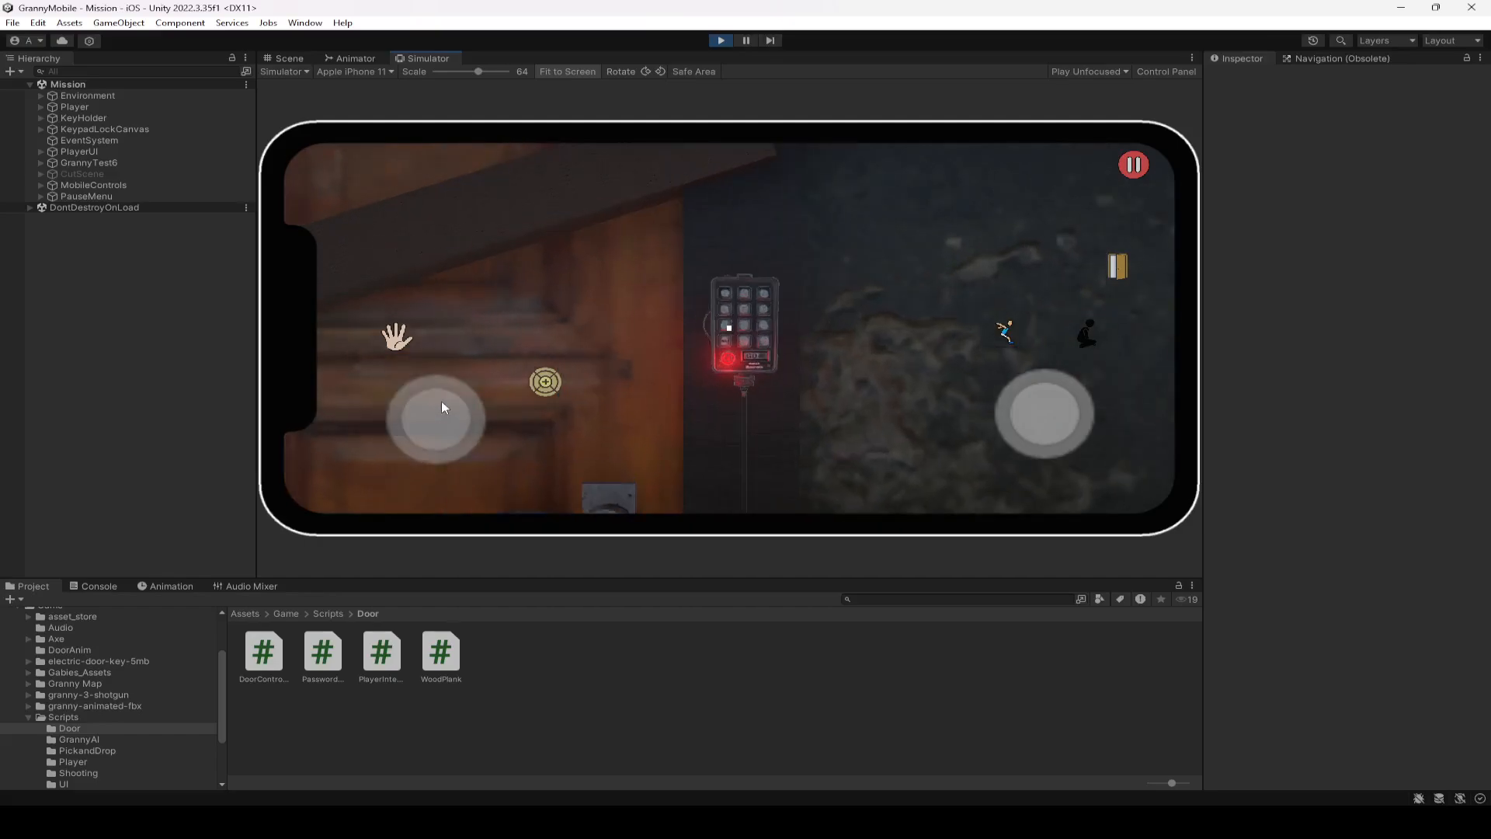
# Step: Open the keypad with the pickup button, enter a wrong code, then walk the player back
pyautogui.click(742, 324)
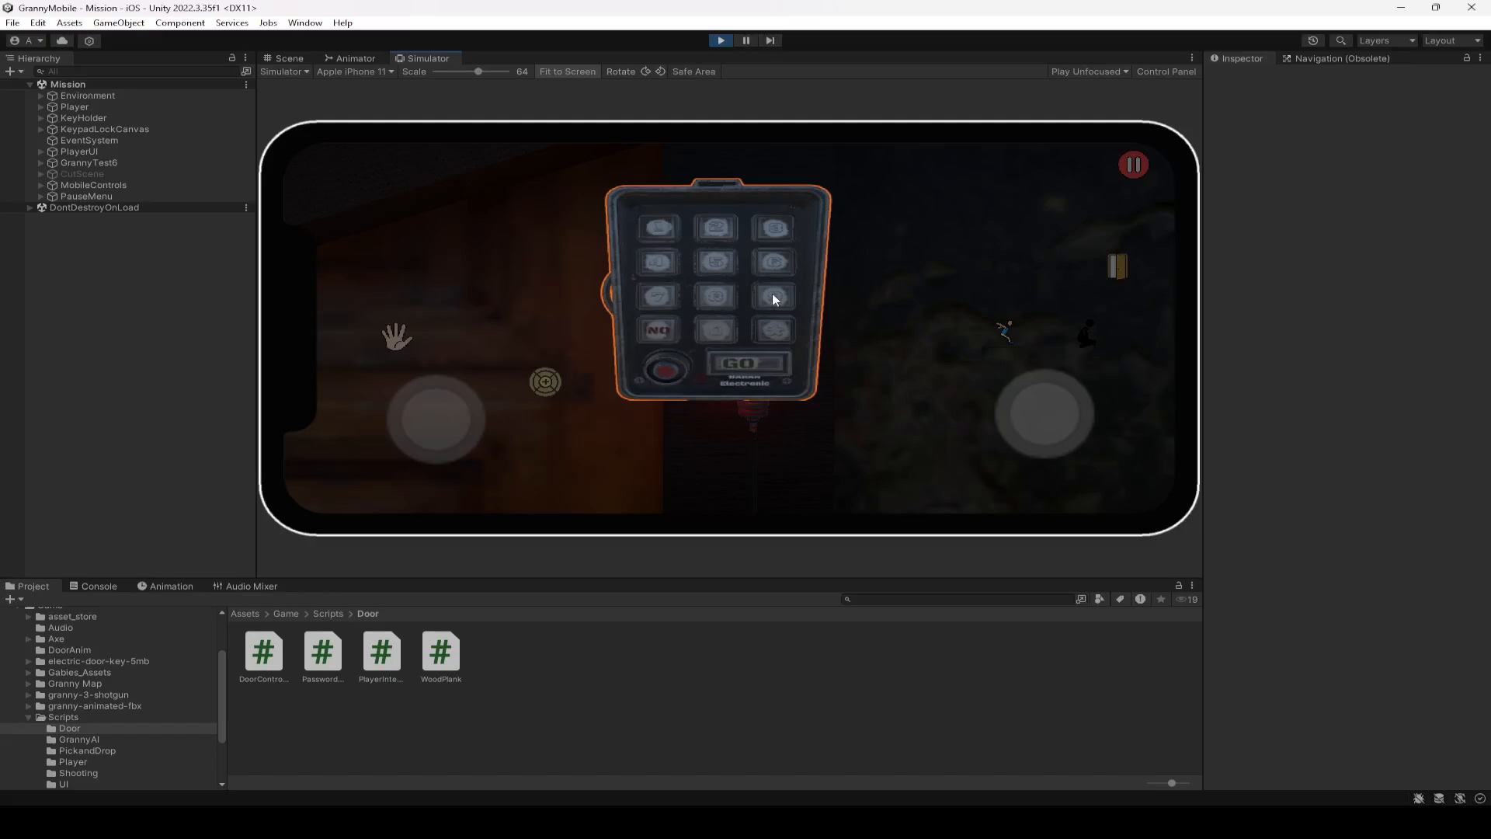
pyautogui.click(666, 369)
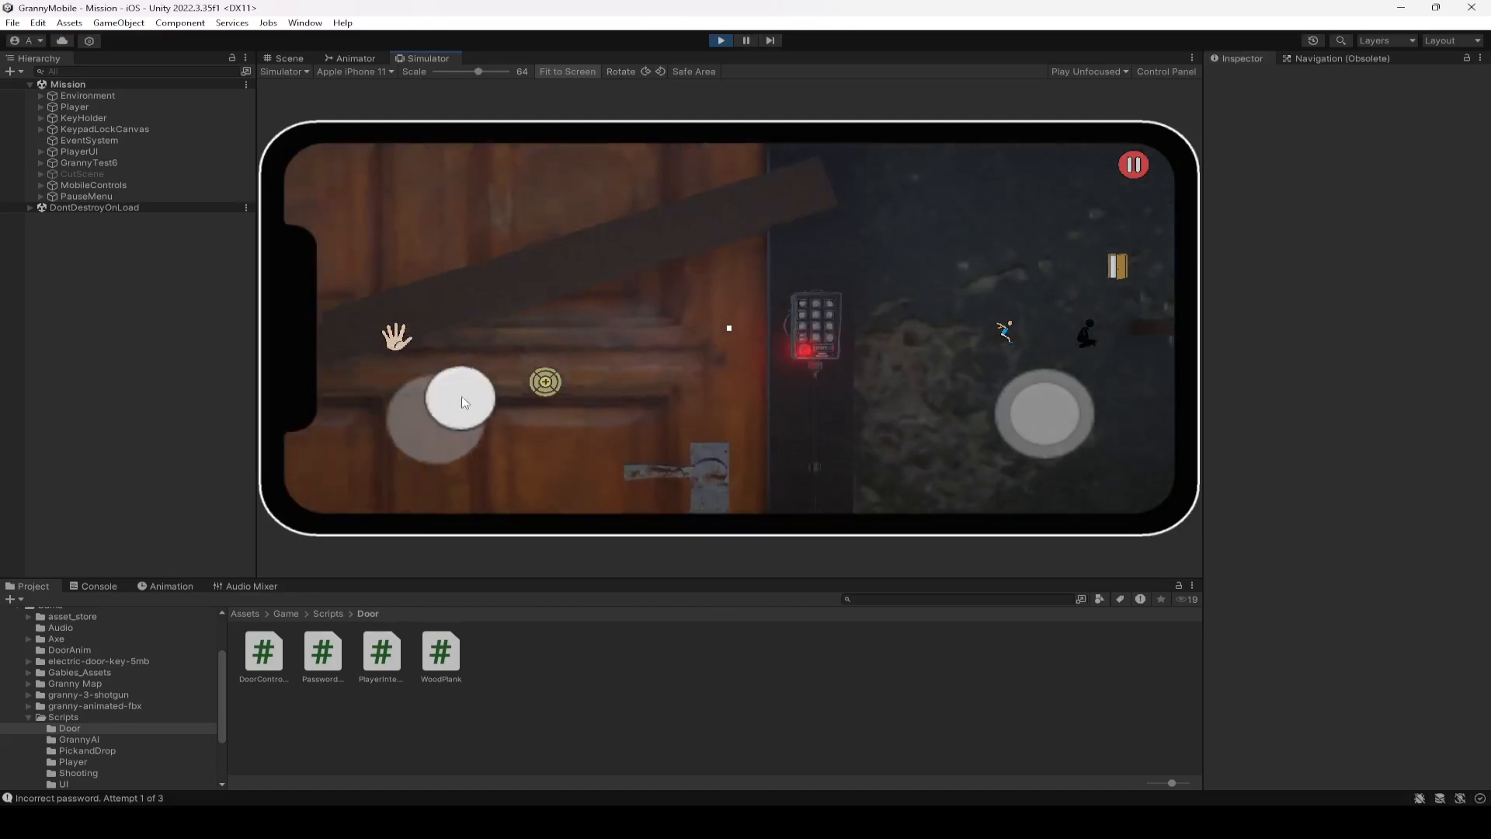
pyautogui.click(816, 327)
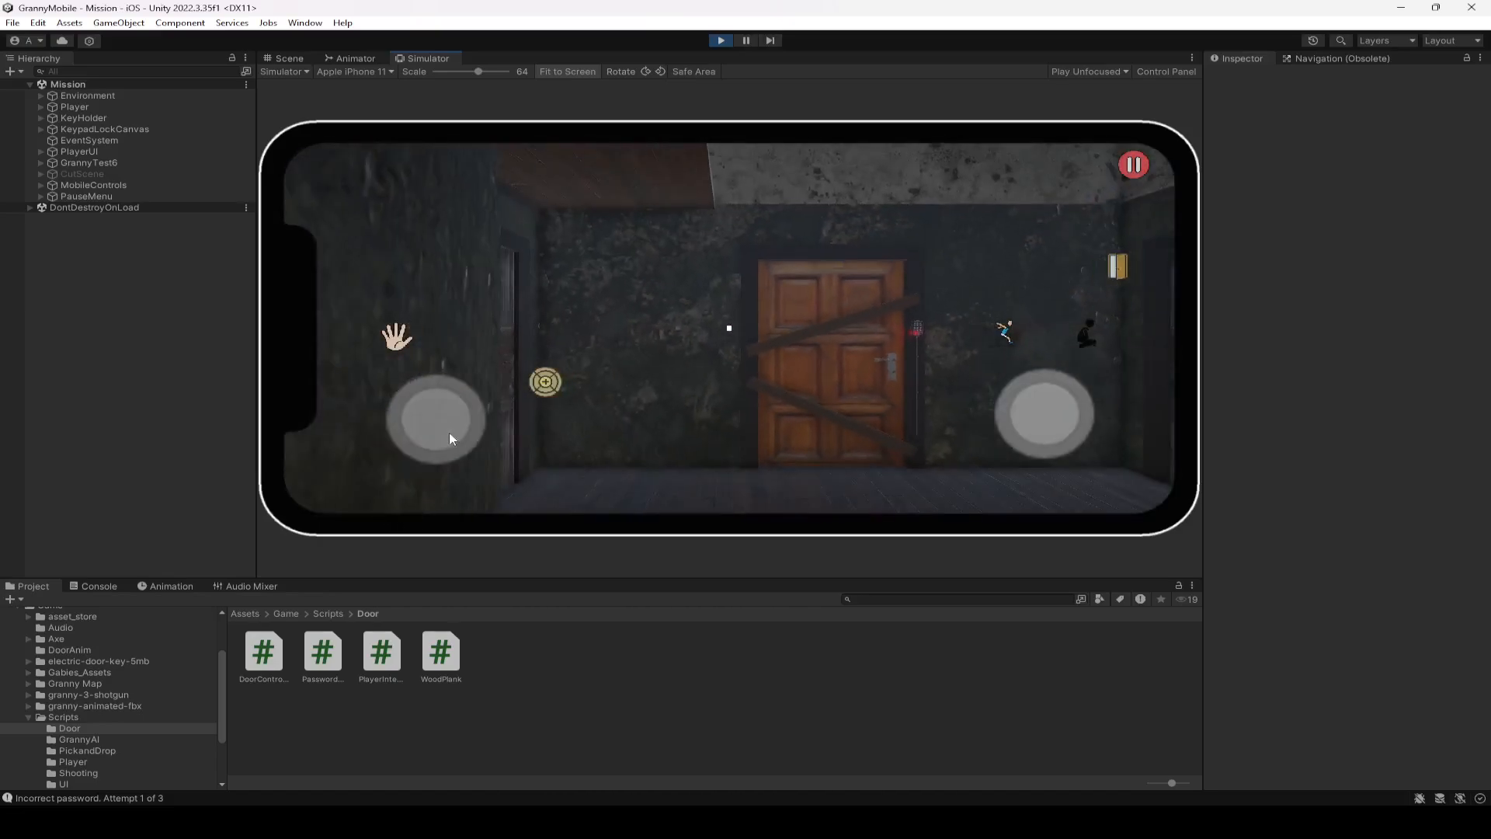
pyautogui.moveTo(432, 419); pyautogui.dragTo(376, 436)
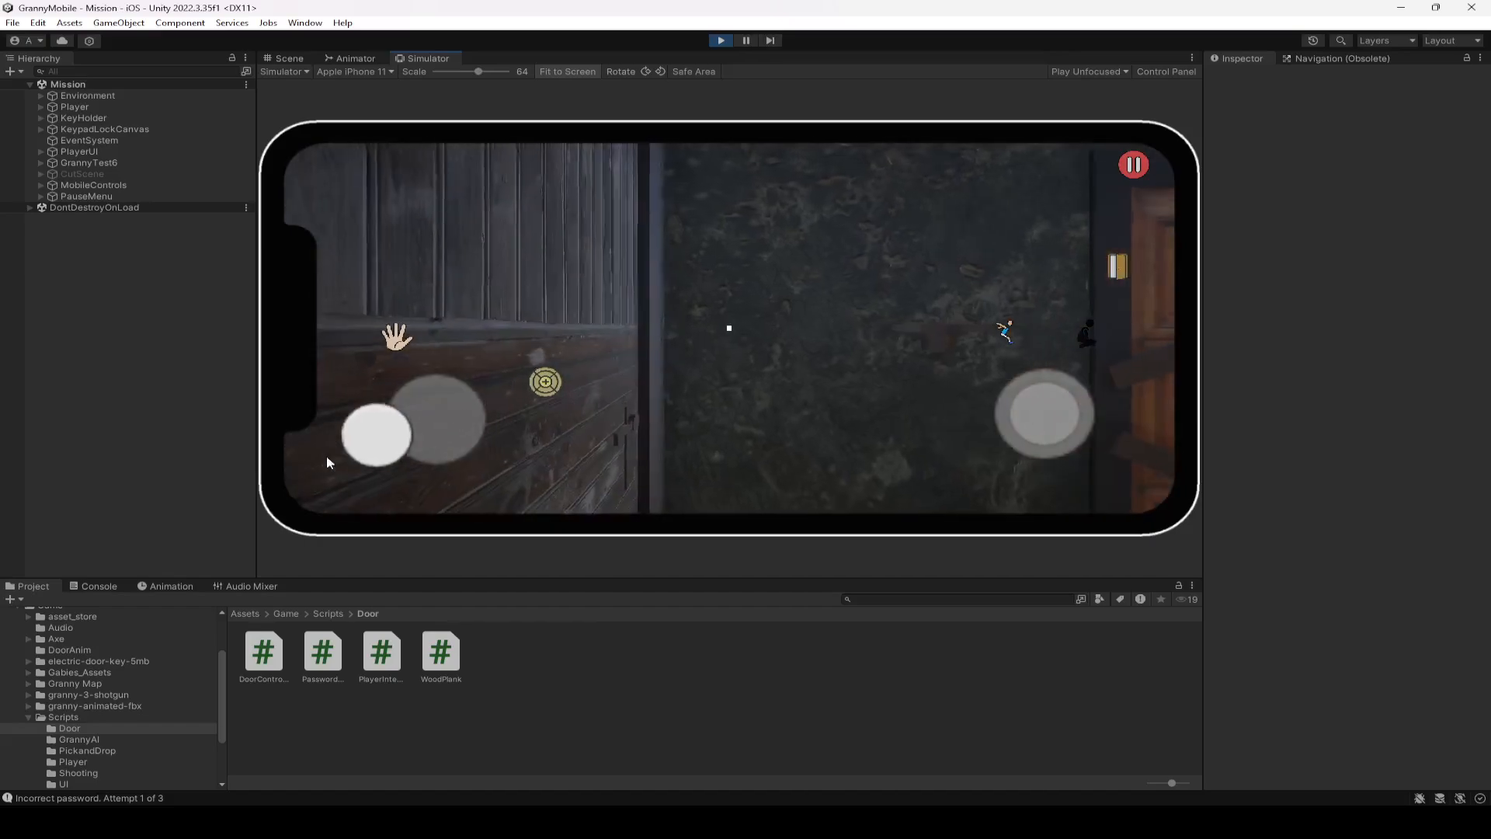
pyautogui.moveTo(376, 435); pyautogui.dragTo(430, 476)
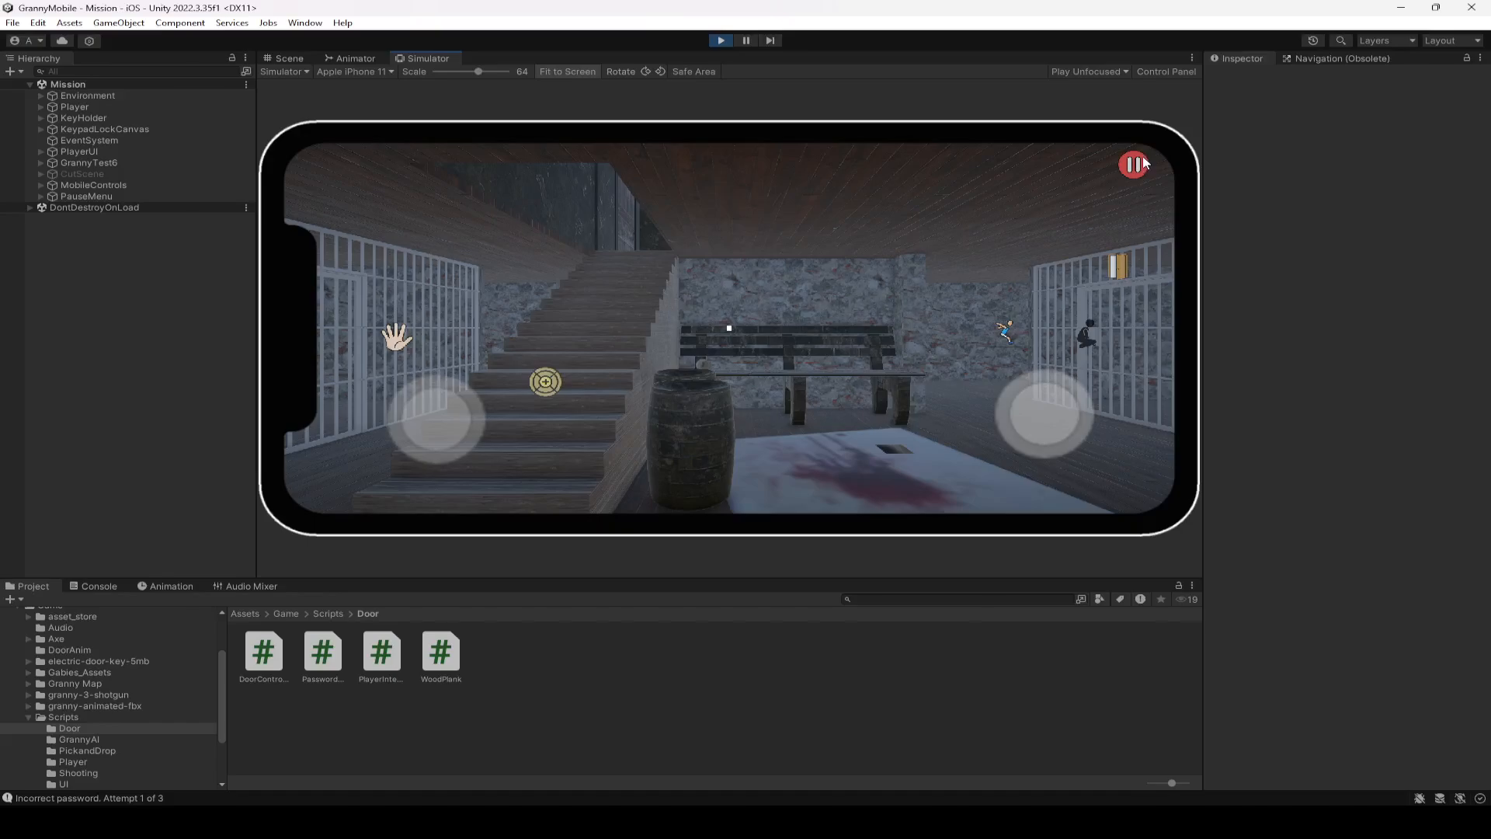
# Step: Pause the running game and return to the main menu
pyautogui.click(1133, 163)
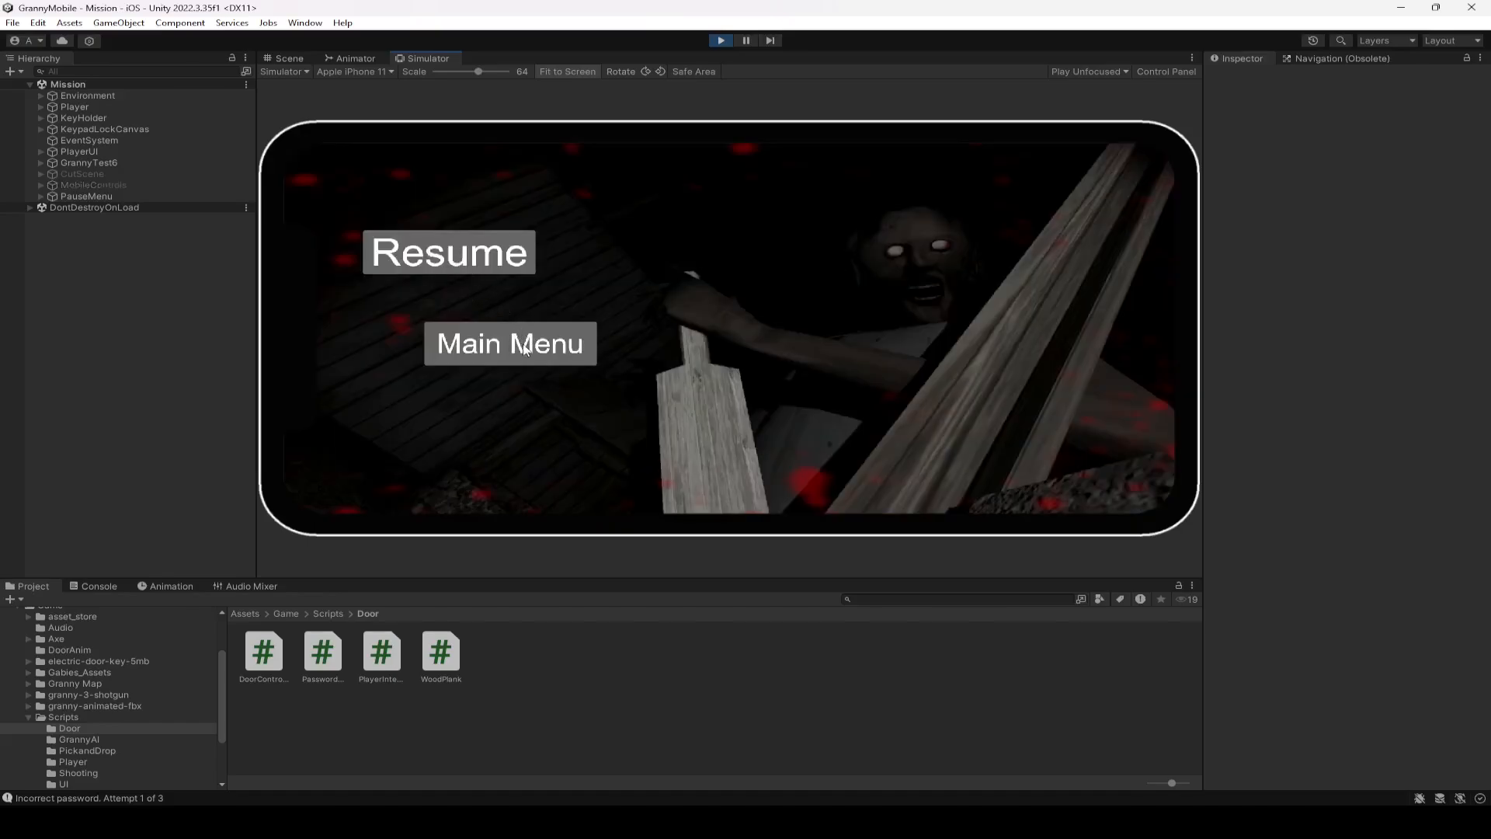
pyautogui.click(510, 345)
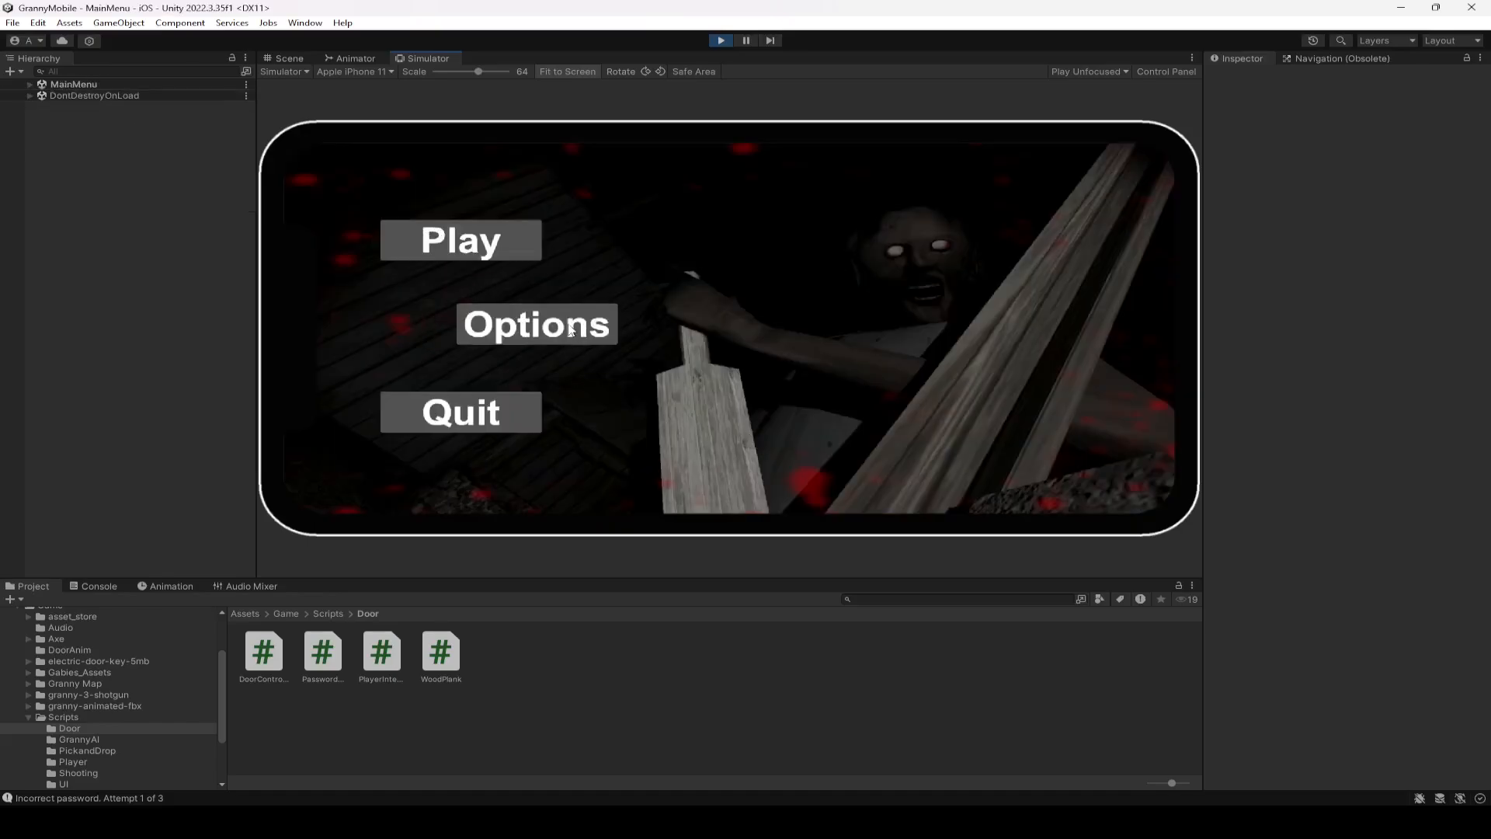
pyautogui.moveTo(510, 400)
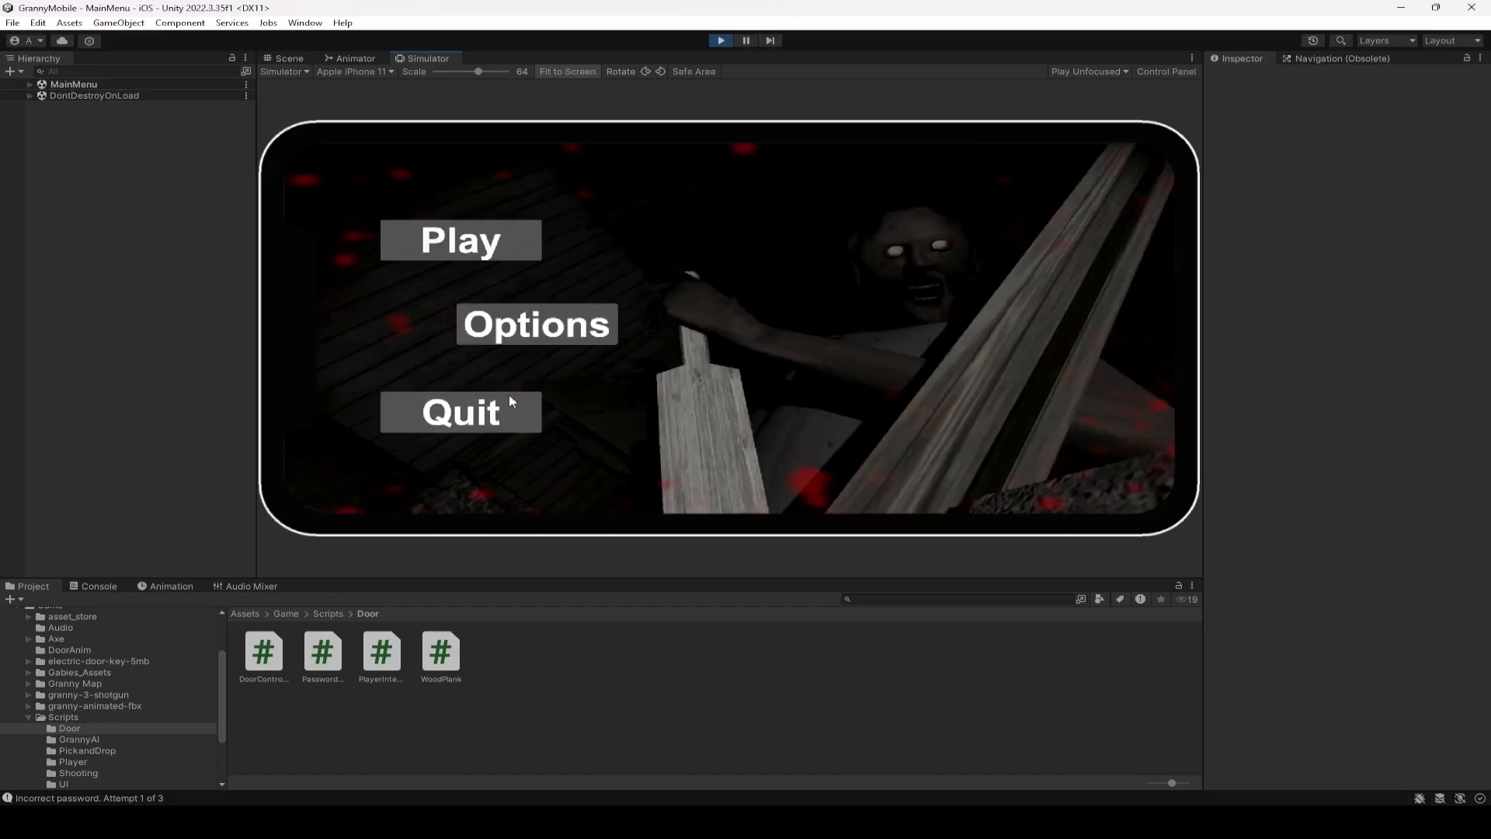
pyautogui.moveTo(612, 338)
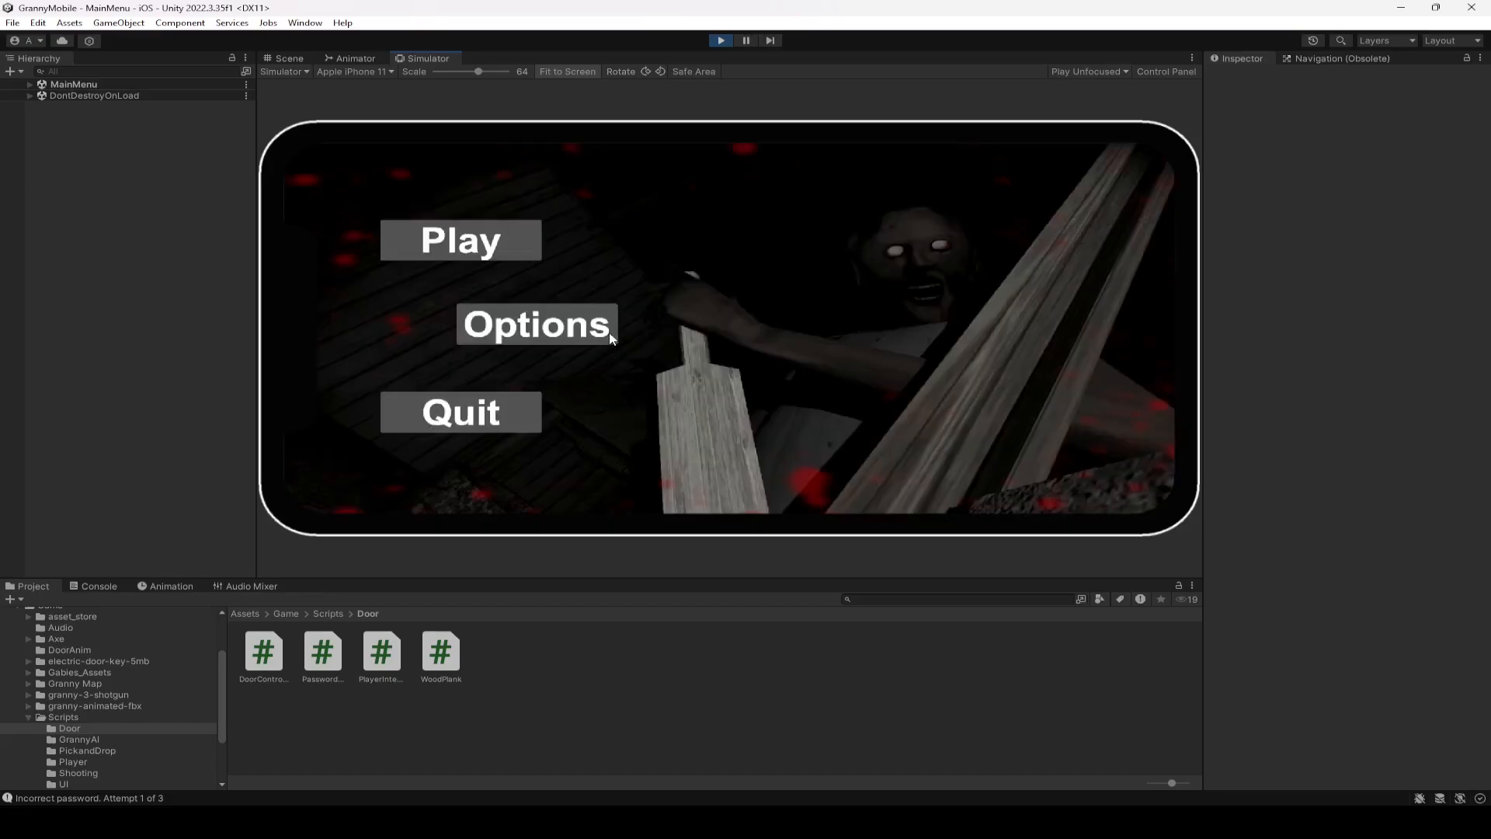